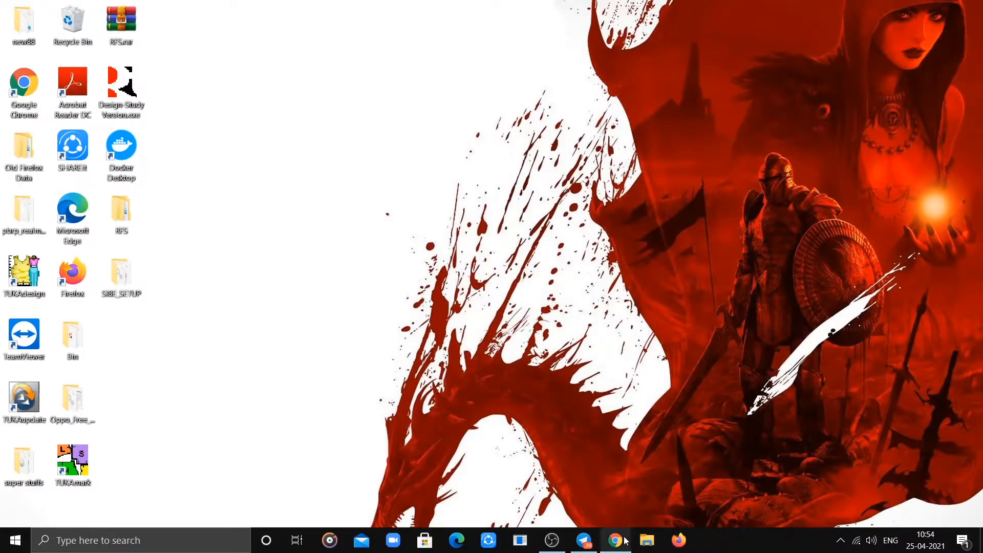
- Open Chrome, find the GitHub sign-in page through search, and sign in to the account
{"action": "left_click", "coordinate": [614, 539]}
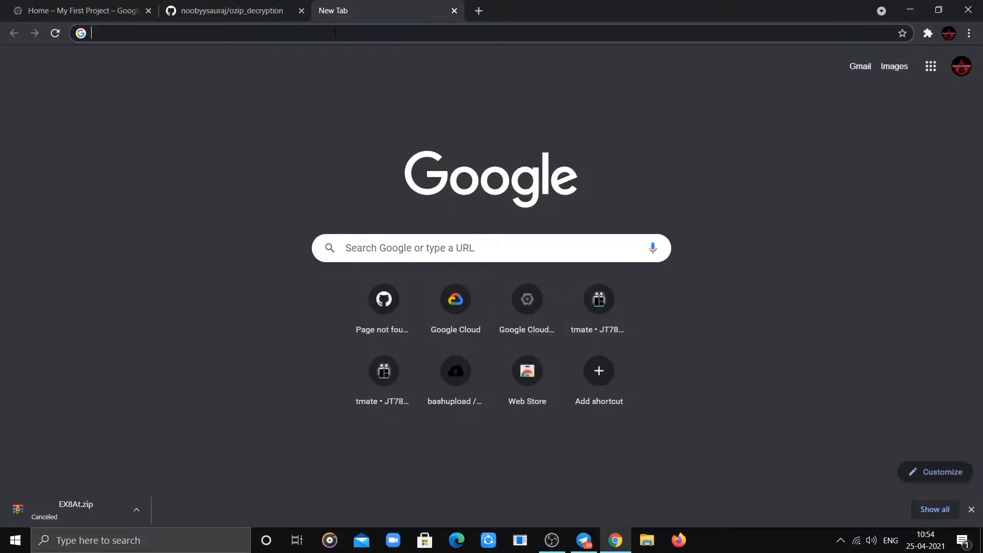
{"action": "type", "text": "github.com/noobyysauraj/ofox_realme_RMX2151"}
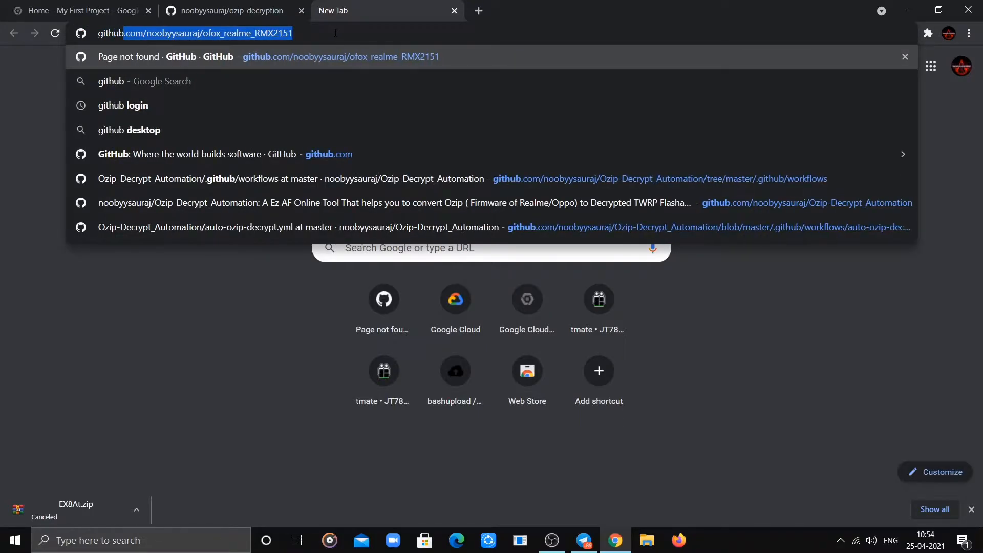
{"action": "left_click", "coordinate": [123, 105]}
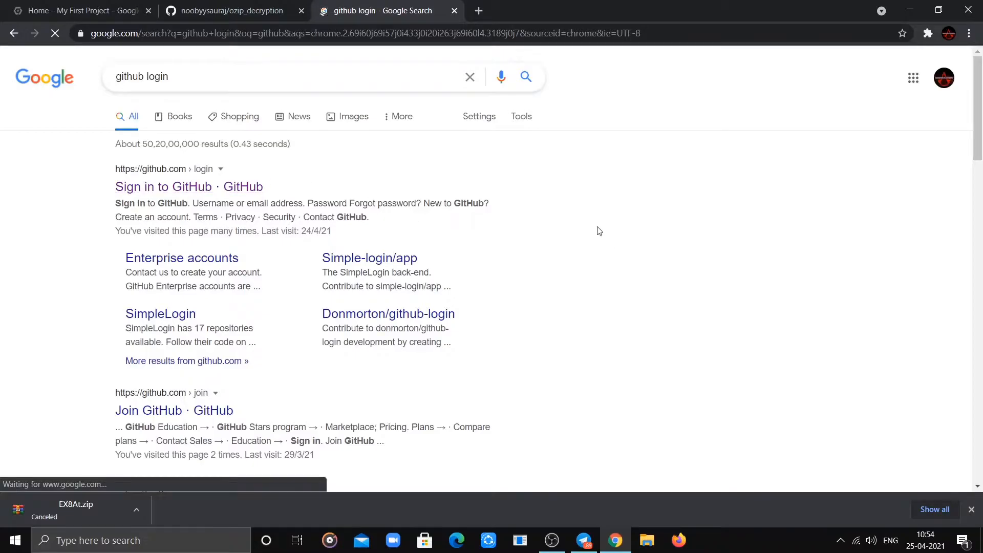
{"action": "left_click", "coordinate": [163, 186]}
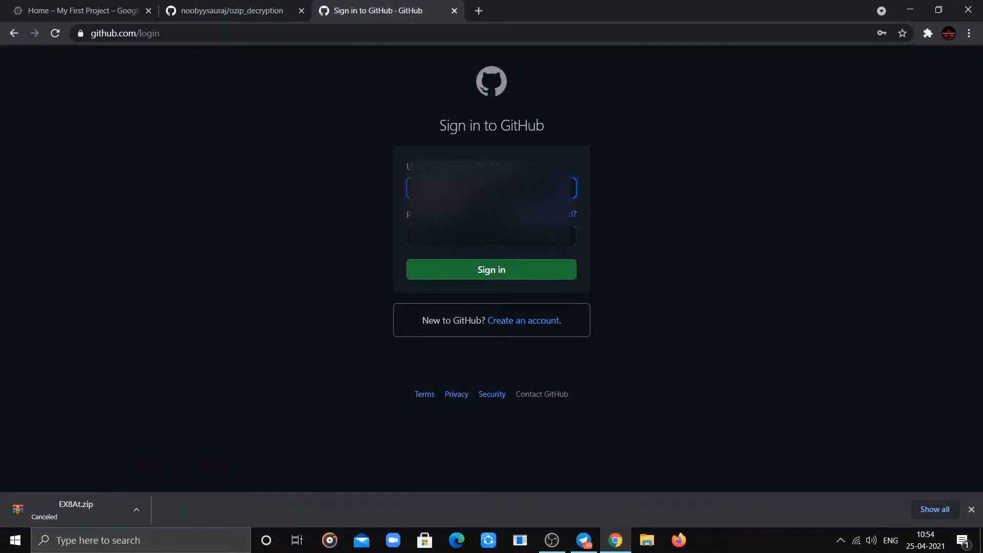
{"action": "left_click", "coordinate": [491, 187]}
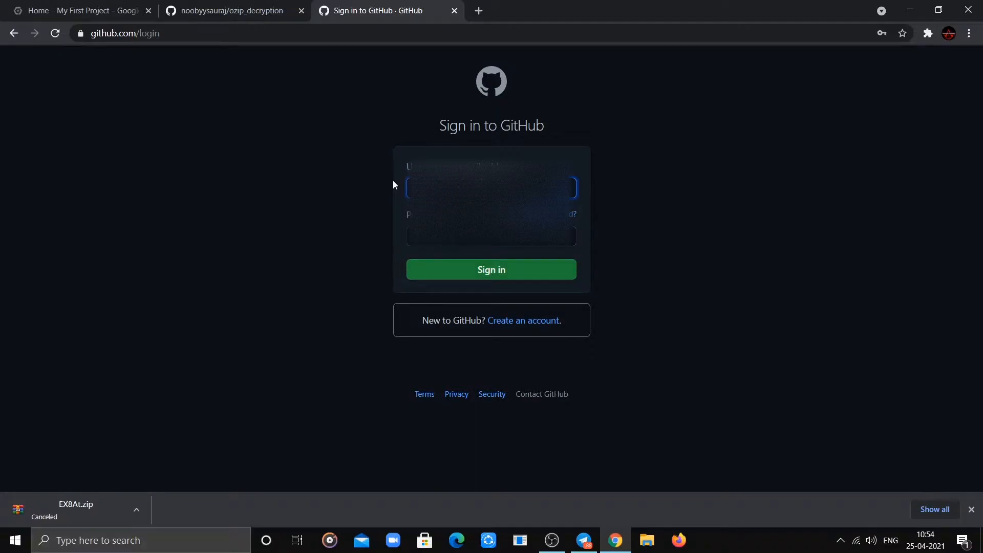
{"action": "mouse_move", "coordinate": [491, 269]}
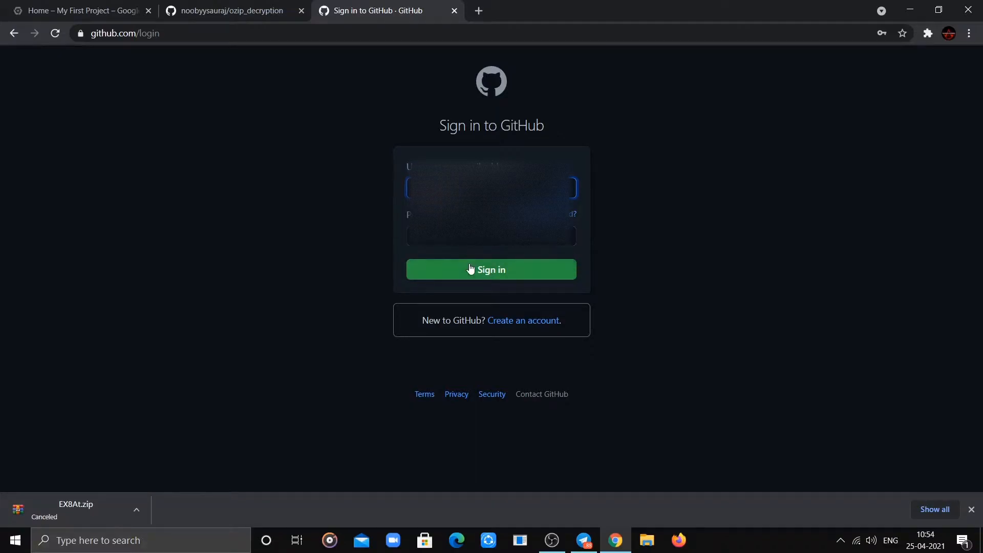
{"action": "left_click", "coordinate": [491, 268]}
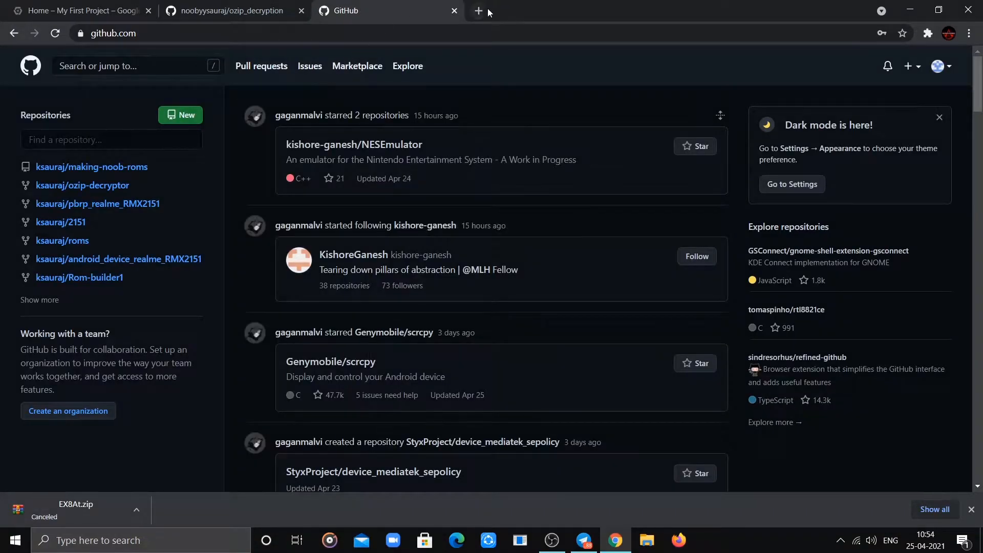
- Fork noobyysauraj/ozip_decryption into the signed-in account from a new tab
{"action": "left_click", "coordinate": [477, 11]}
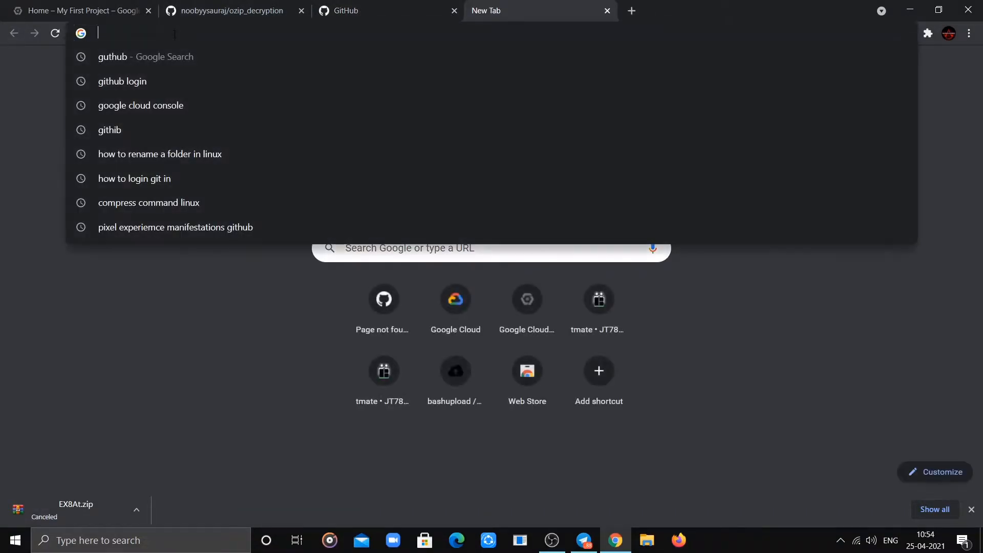
{"action": "type", "text": "https://github.com/noobyysauraj/ozip_decryption"}
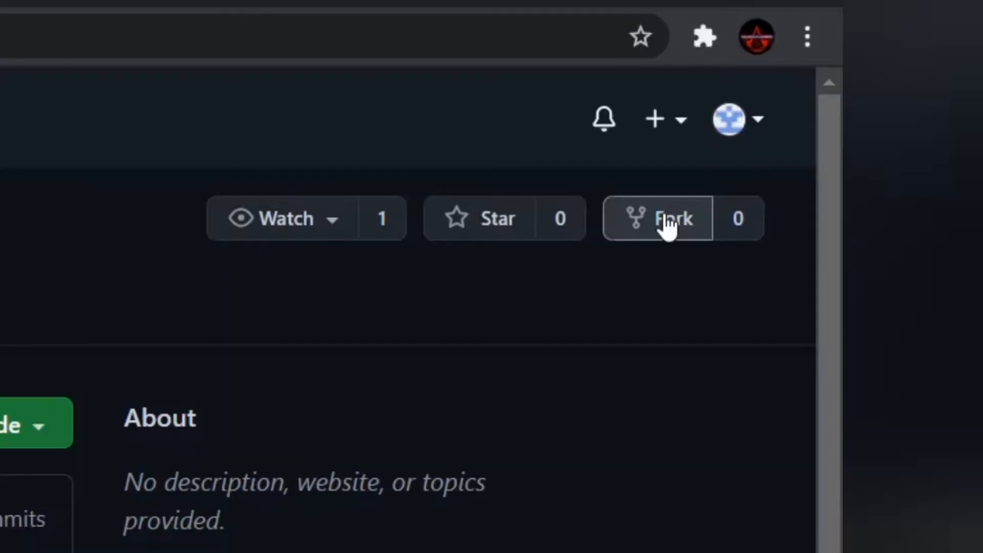
{"action": "mouse_move", "coordinate": [655, 232]}
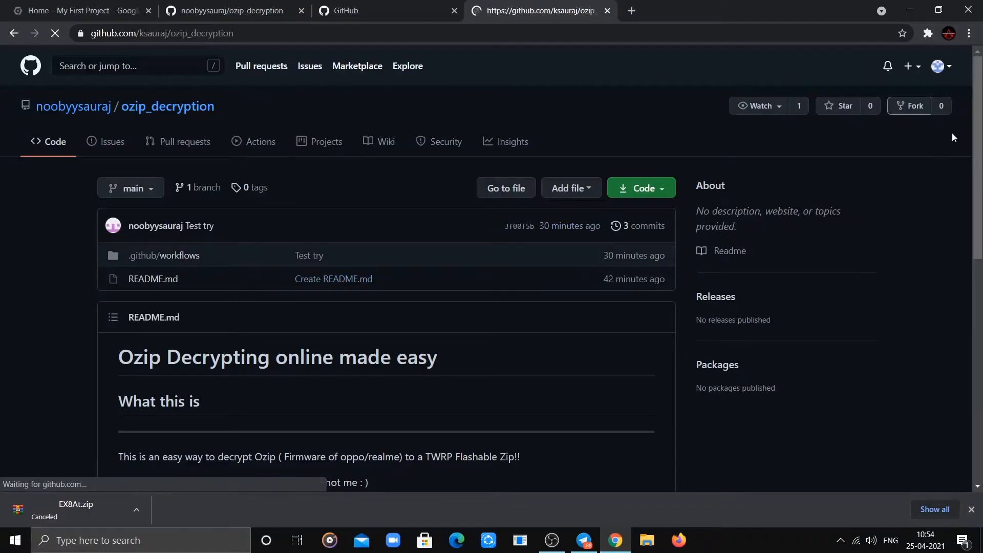
{"action": "left_click", "coordinate": [909, 105]}
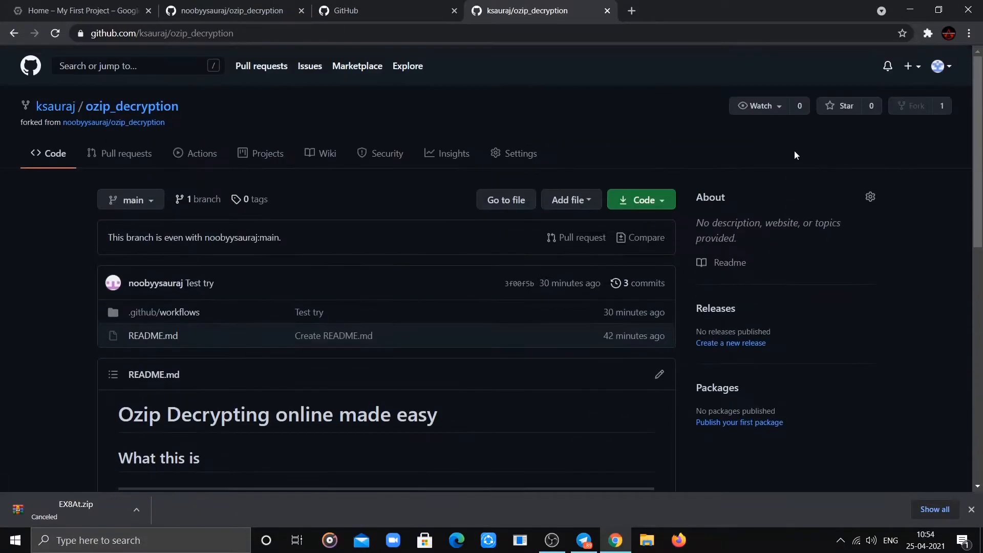
{"action": "mouse_move", "coordinate": [131, 106]}
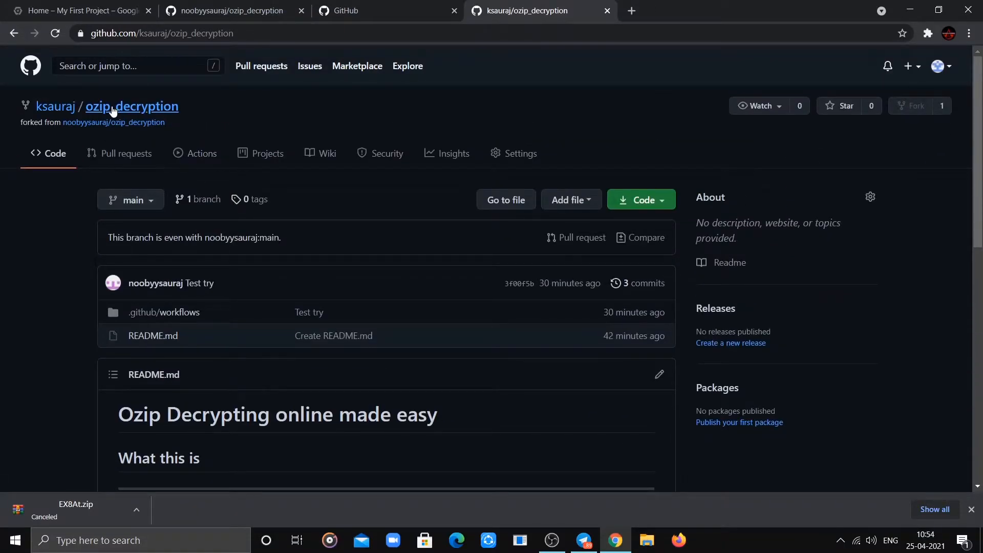
{"action": "mouse_move", "coordinate": [278, 131]}
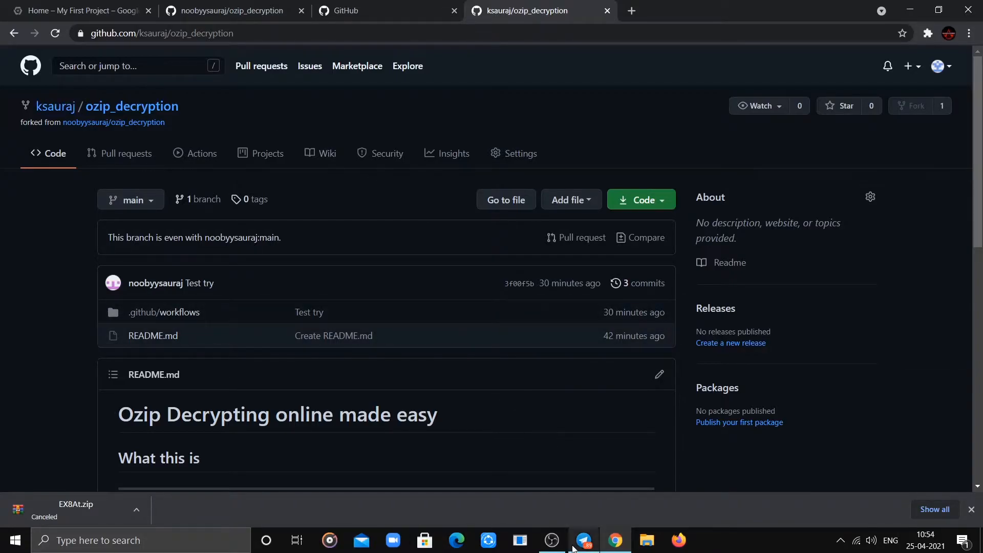
- Search the realme Updates channel in Telegram for 'REALME 7'
{"action": "left_click", "coordinate": [583, 539]}
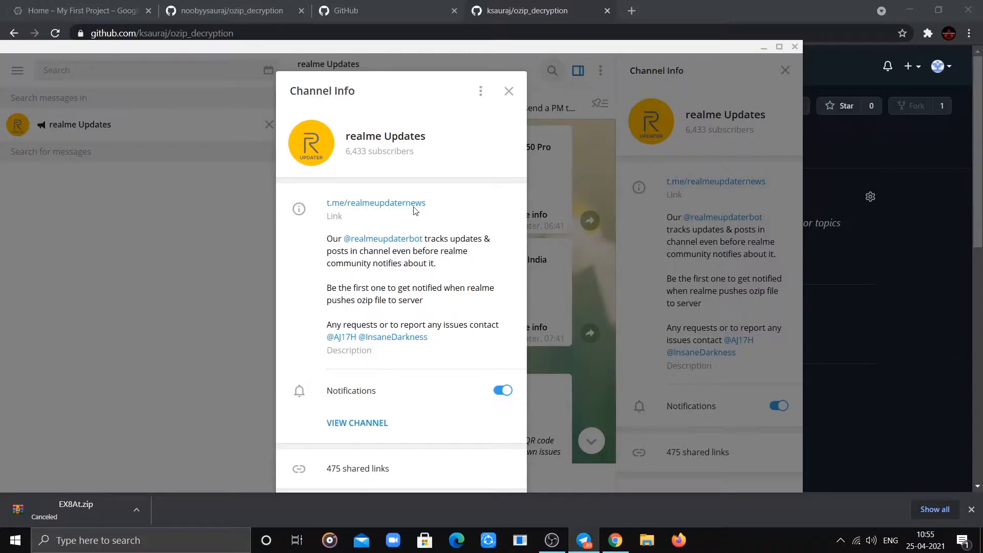
{"action": "left_click", "coordinate": [508, 91]}
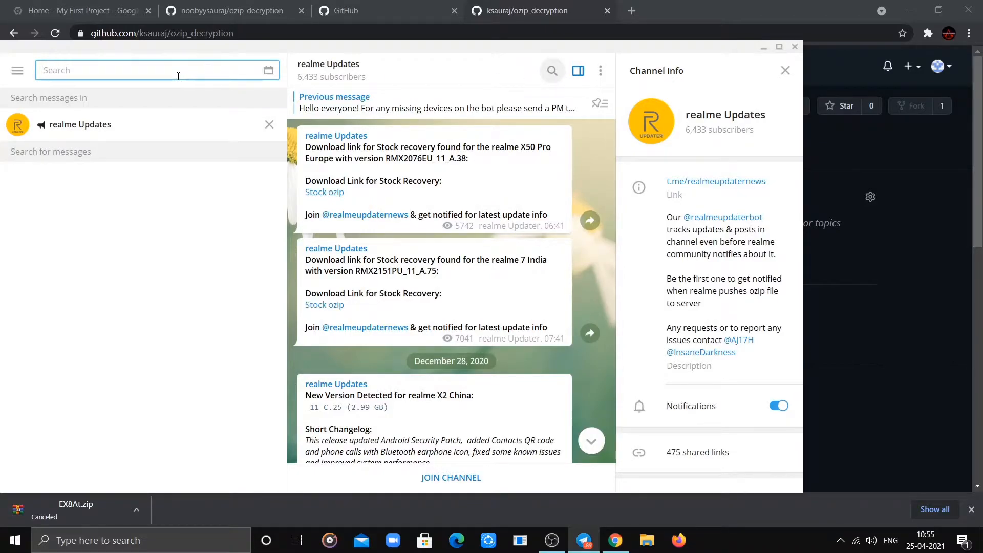
{"action": "type", "text": "R"}
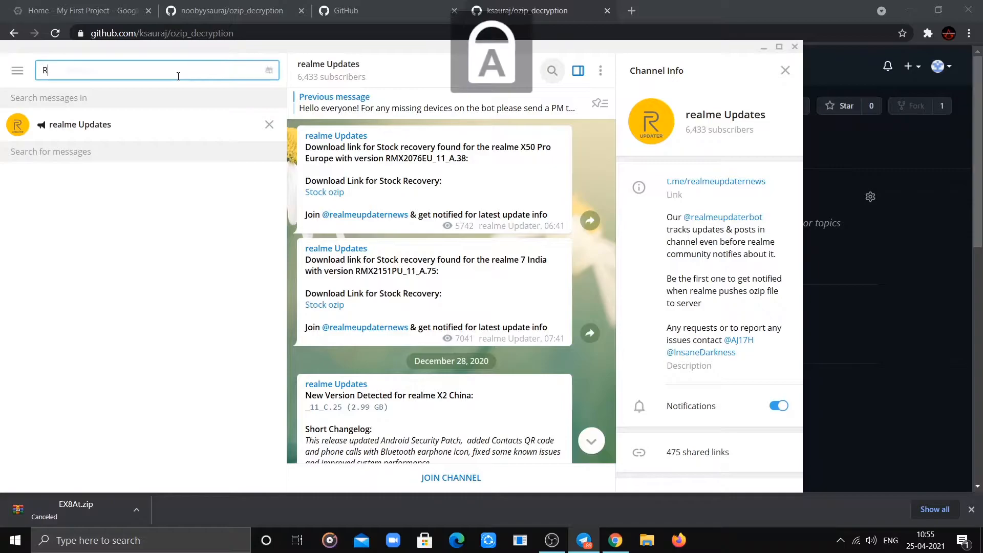
{"action": "type", "text": "REALME 7"}
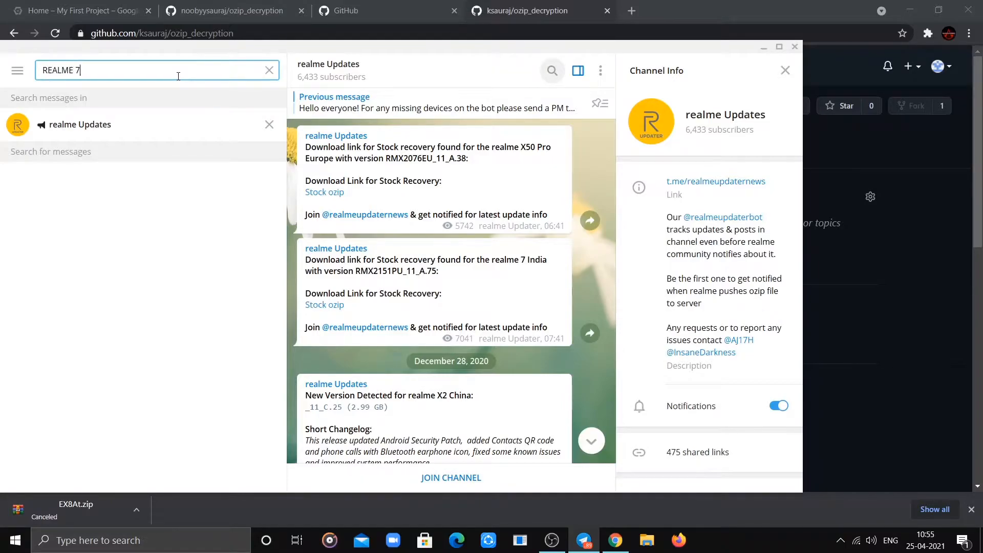
{"action": "key", "text": "Return"}
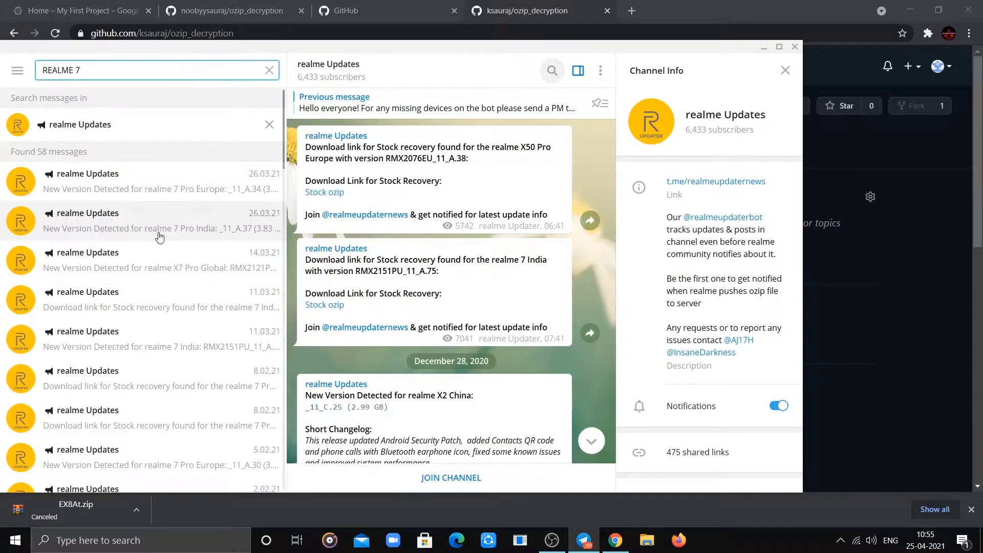
- Open the March 11 realme 7 India post and copy its Stock ozip link
{"action": "scroll", "scroll_direction": "down", "scroll_amount": 3}
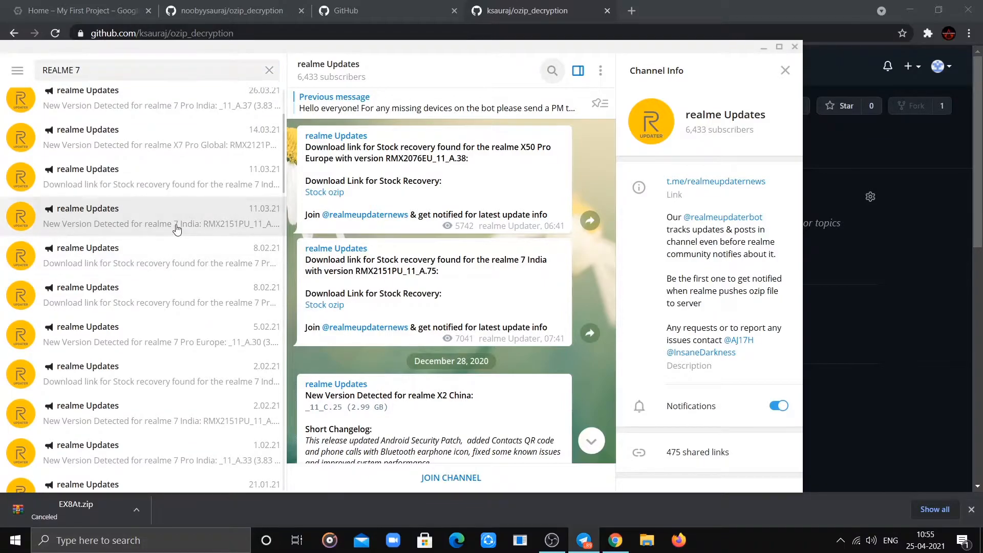
{"action": "left_click", "coordinate": [160, 215]}
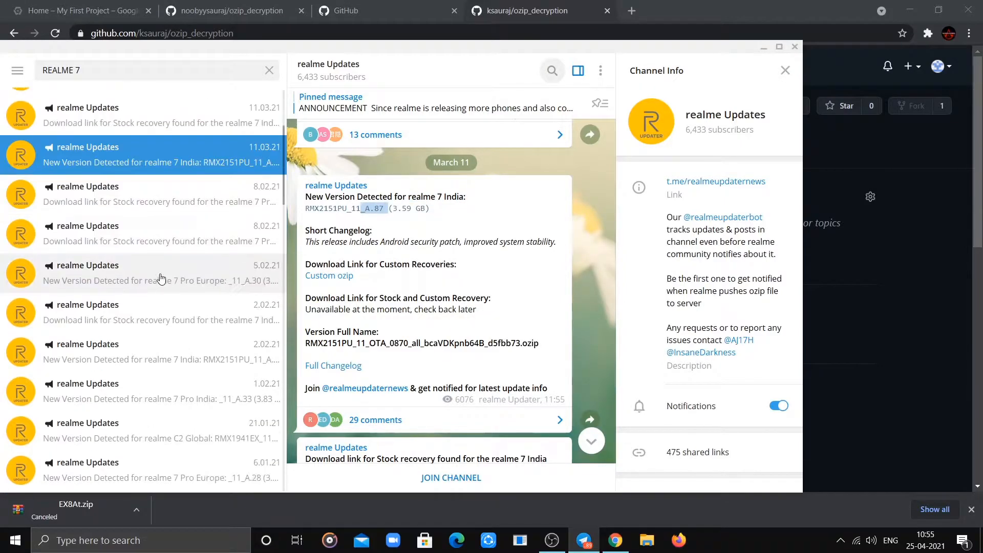
{"action": "mouse_move", "coordinate": [220, 366]}
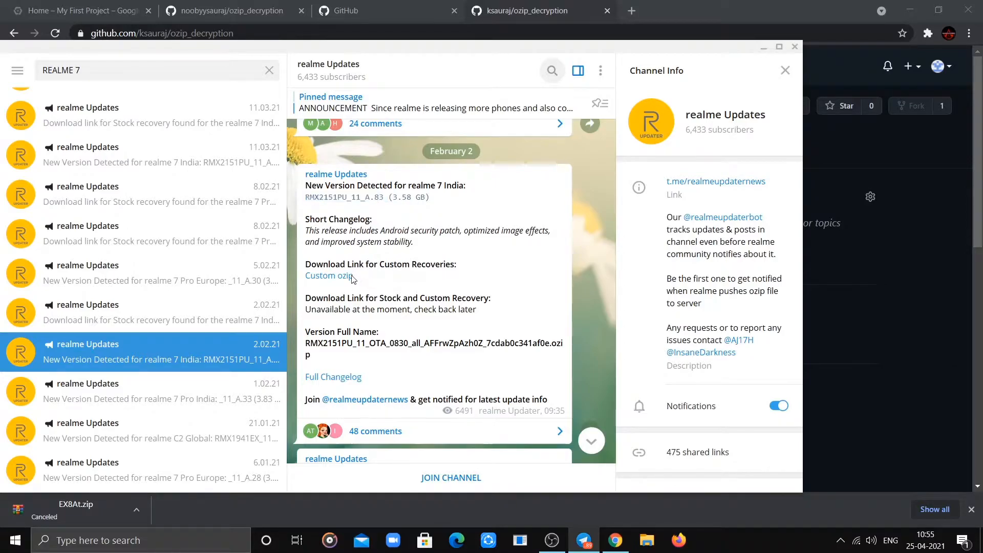
{"action": "mouse_move", "coordinate": [401, 283]}
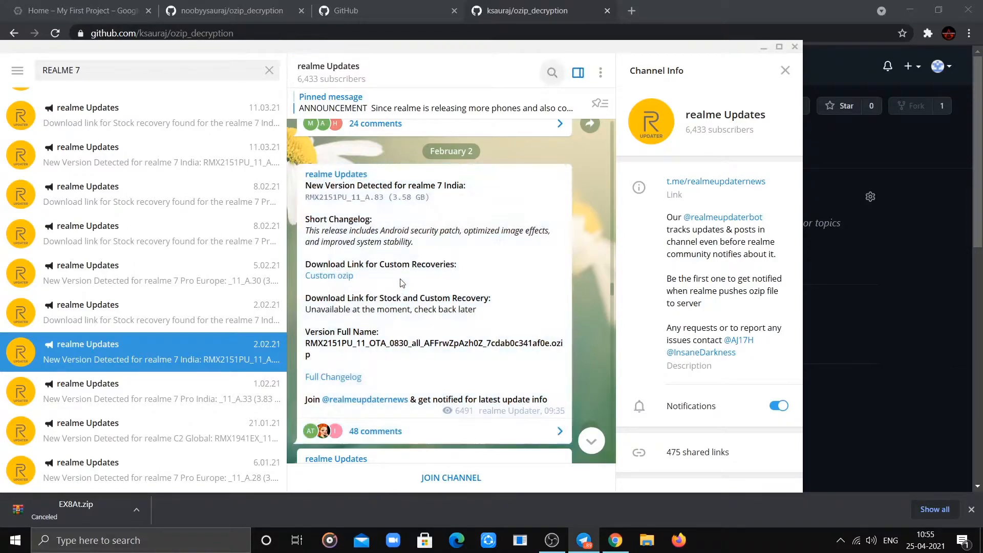
{"action": "mouse_move", "coordinate": [187, 322]}
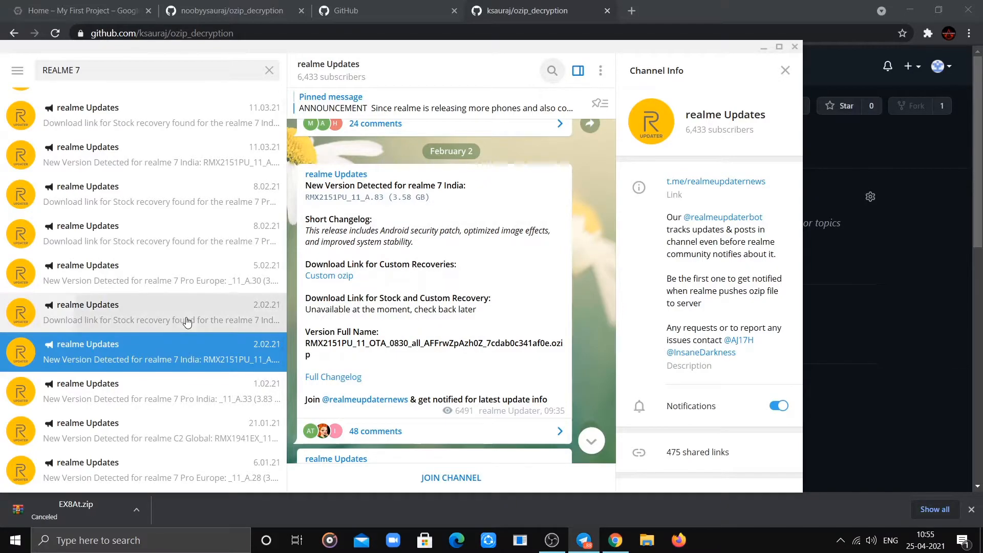
{"action": "scroll", "scroll_direction": "down", "scroll_amount": 3}
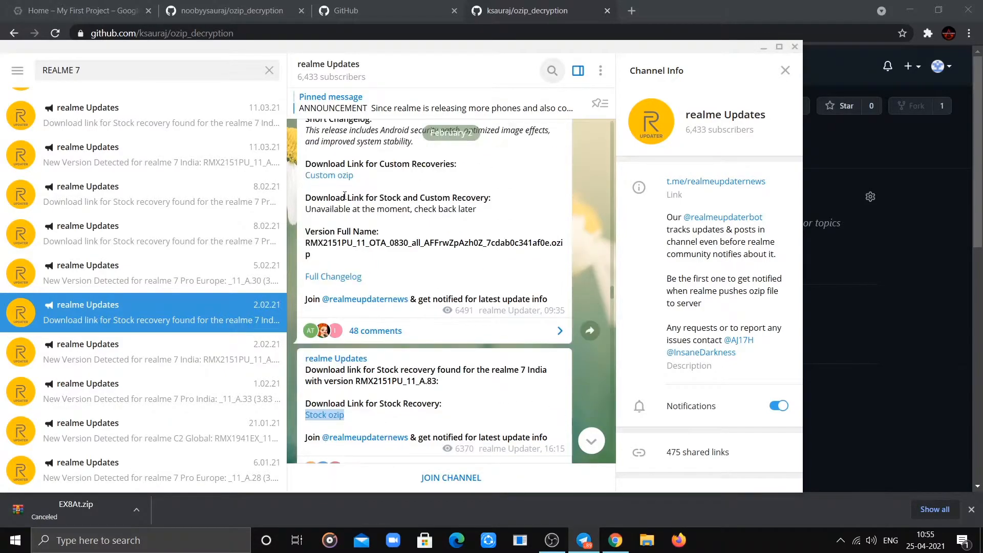
{"action": "mouse_move", "coordinate": [361, 330]}
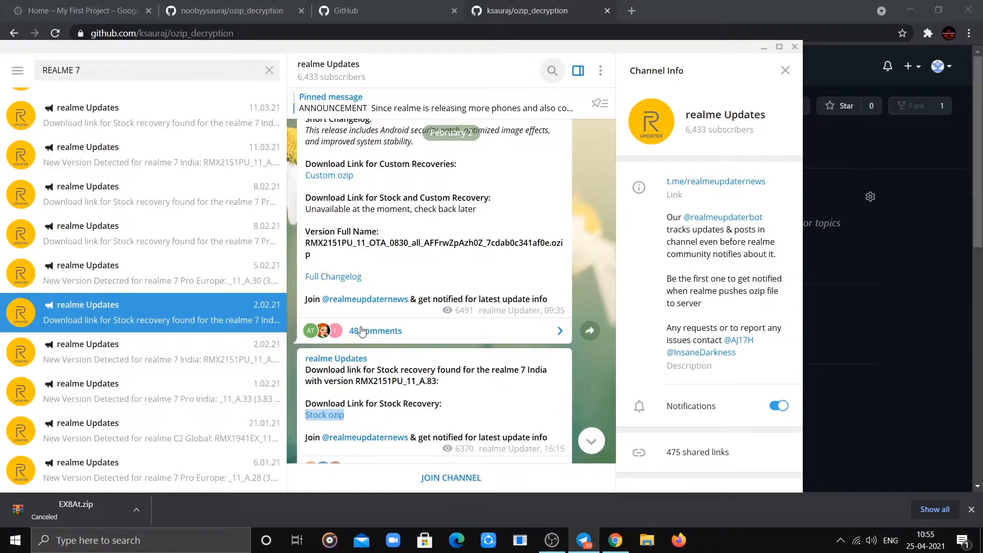
{"action": "scroll", "scroll_direction": "up", "scroll_amount": 3}
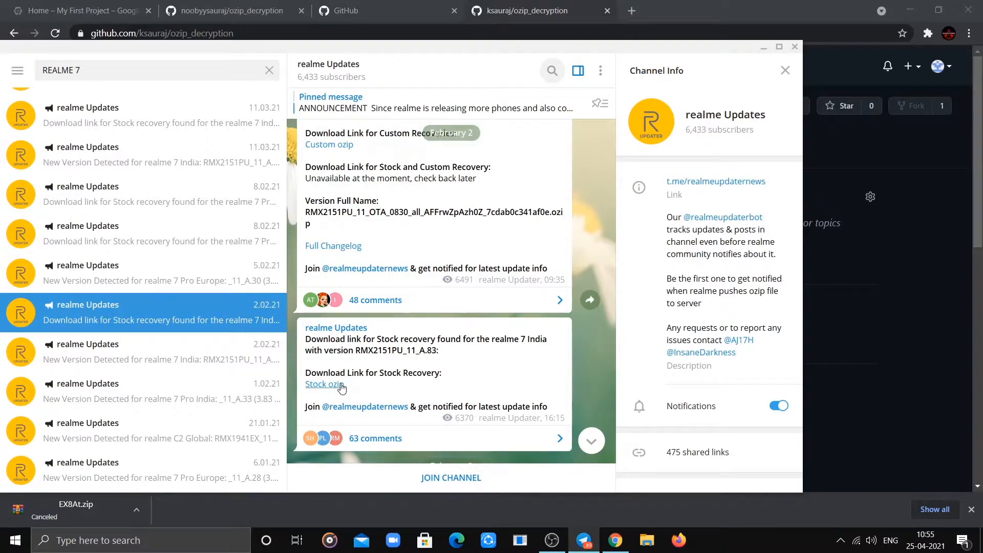
{"action": "left_click", "coordinate": [324, 383]}
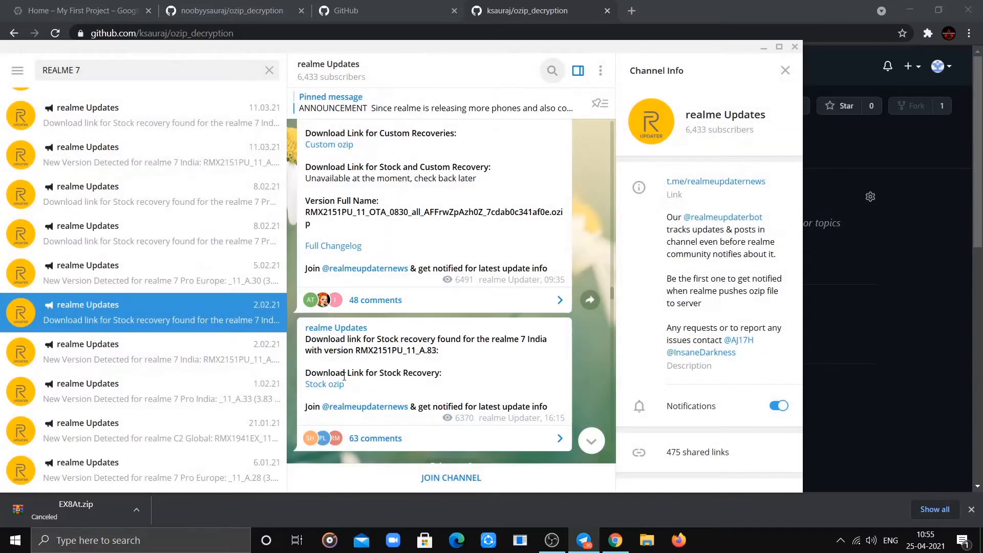
{"action": "right_click", "coordinate": [324, 383]}
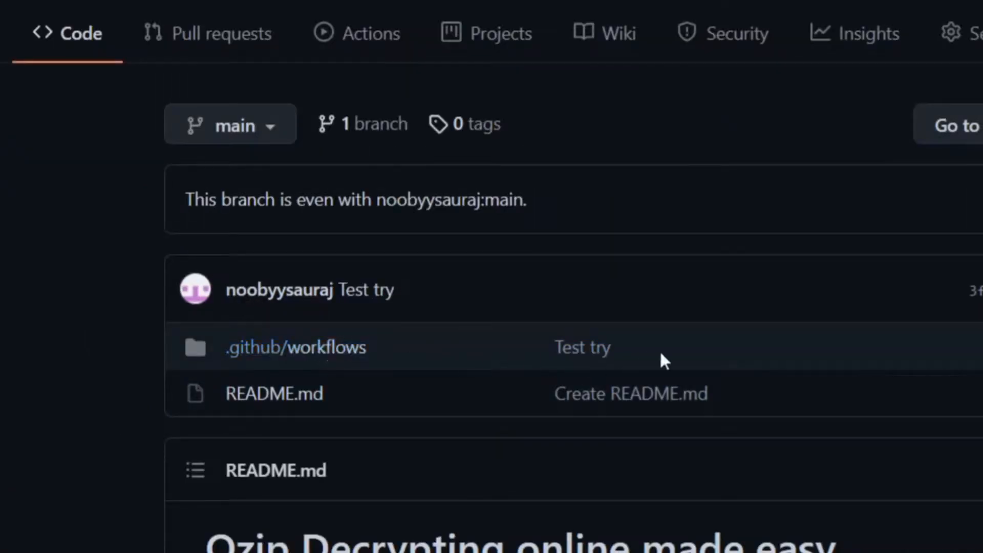
- Open .github/workflows/auto-ozip-decrypt.yml in the fork and scroll through its settings
{"action": "left_click", "coordinate": [295, 347]}
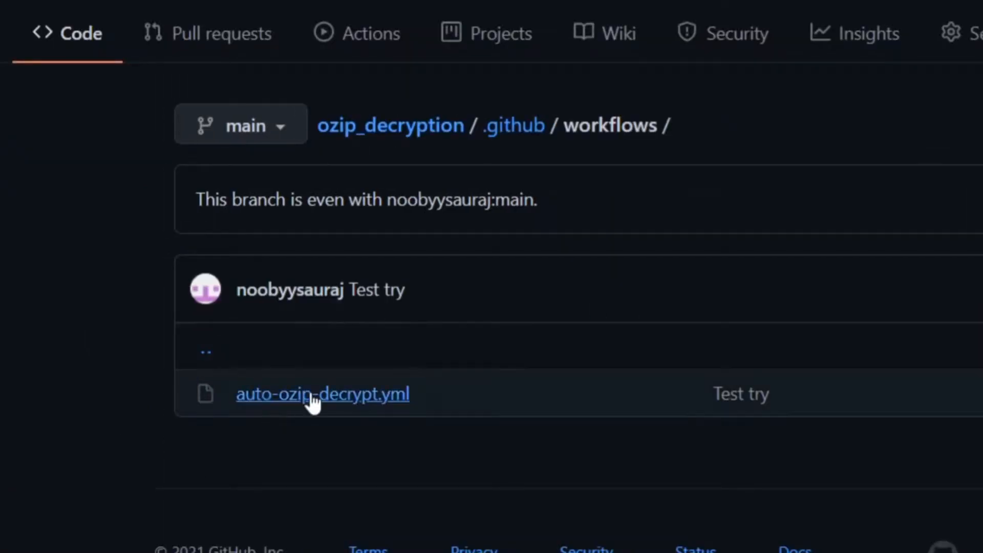
{"action": "left_click", "coordinate": [322, 394]}
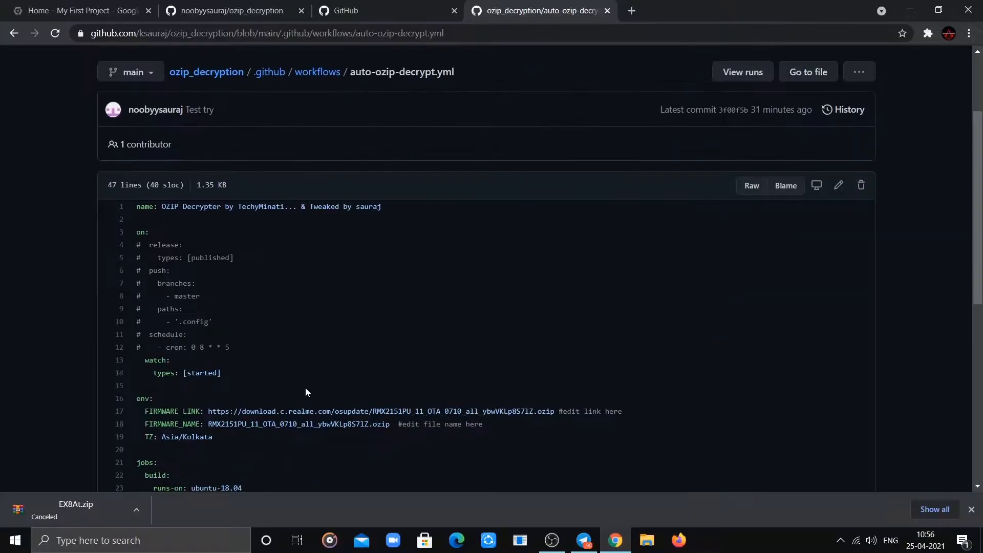
{"action": "scroll", "scroll_direction": "down", "scroll_amount": 3}
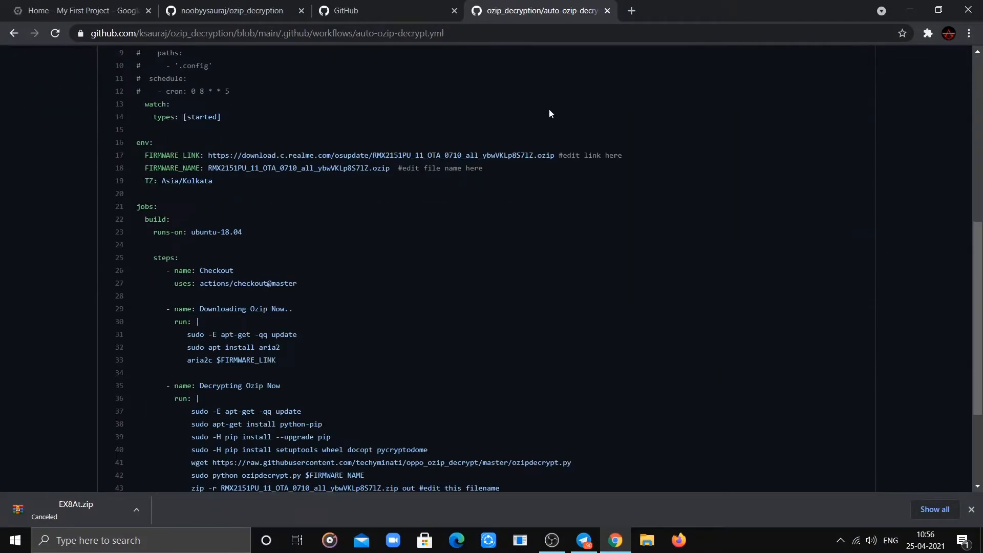
{"action": "double_click", "coordinate": [568, 154]}
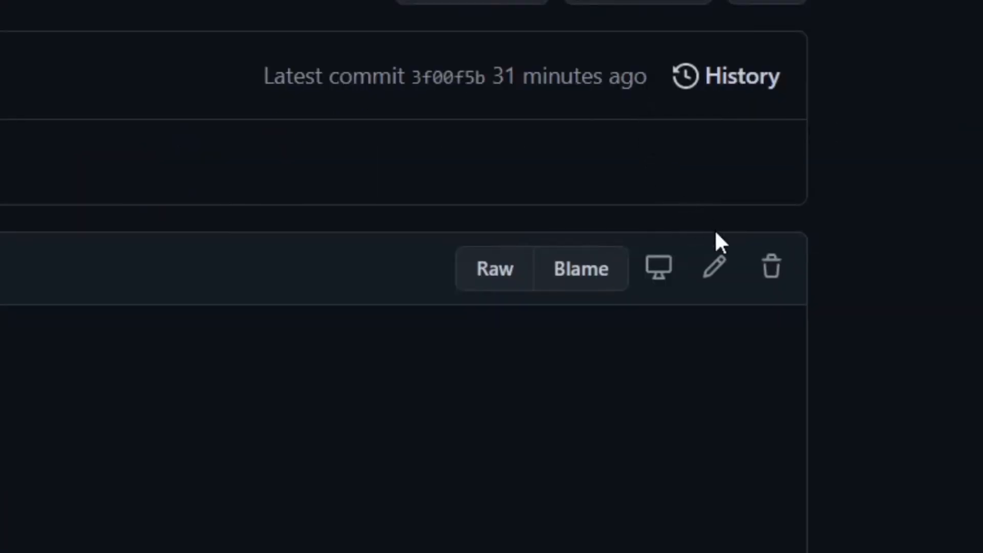
{"action": "mouse_move", "coordinate": [714, 268]}
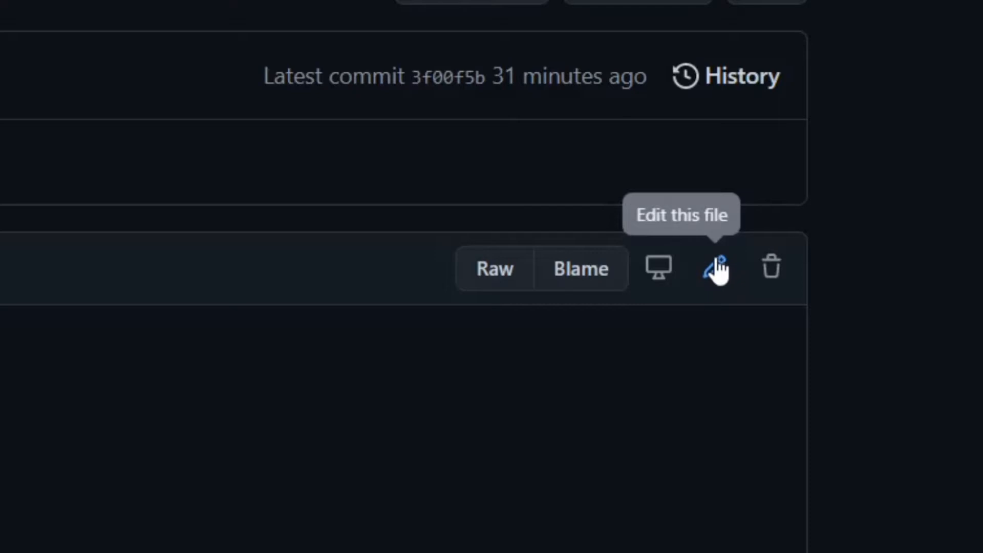
- Set FIRMWARE_LINK and FIRMWARE_NAME to RMX2151PU_11_OTA_0830_all_AFFrwZpAzh0Z.ozip
{"action": "left_click", "coordinate": [714, 269]}
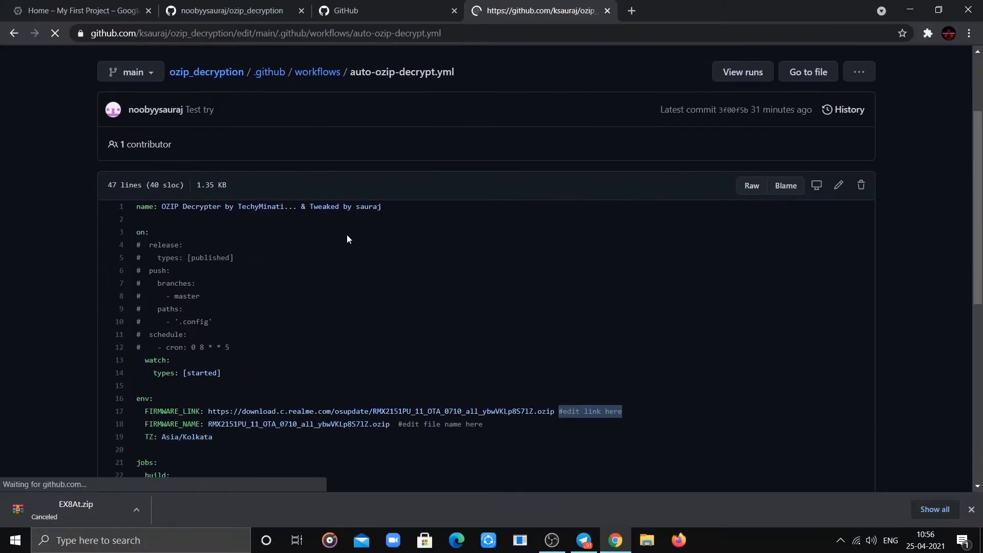
{"action": "left_click", "coordinate": [838, 185]}
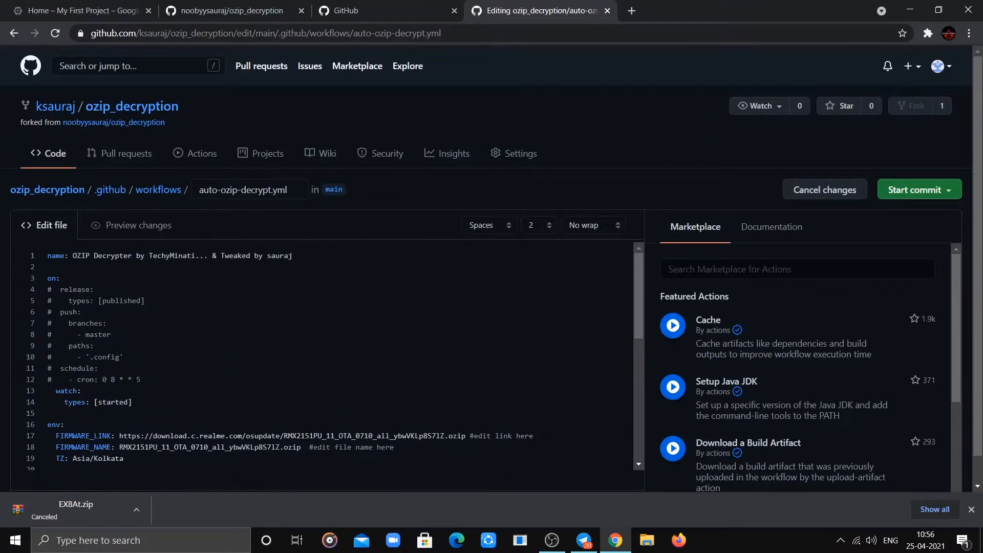
{"action": "scroll", "scroll_direction": "down", "scroll_amount": 3}
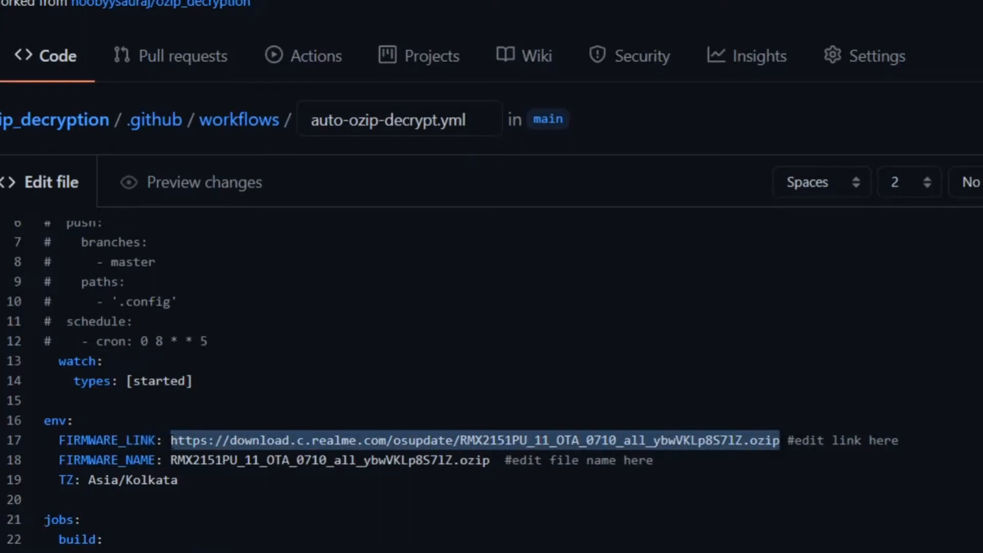
{"action": "type", "text": "https://download.c.realme.com/osupdate/RMX2151PU_11_OTA_0830_all_AFFrwZpAzh0Z.ozip"}
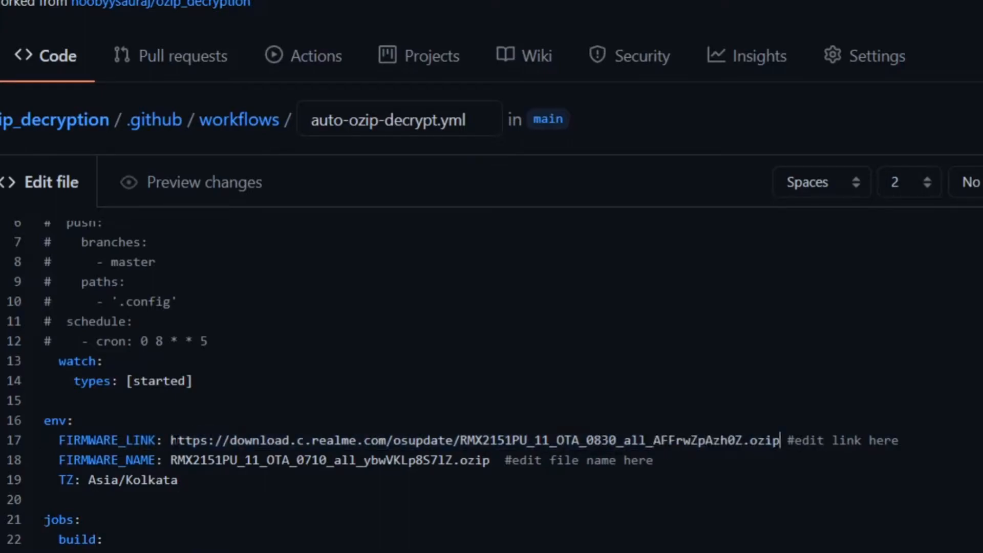
{"action": "scroll", "scroll_direction": "down", "scroll_amount": 3}
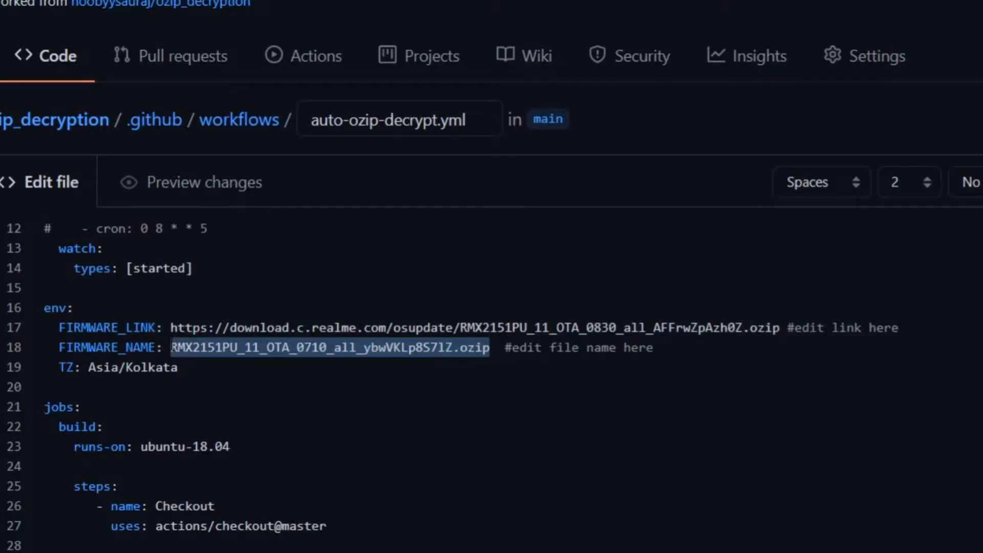
{"action": "type", "text": "RMX2151PU_11_OTA_0830_all_AFFrwZpAzh0Z.ozip"}
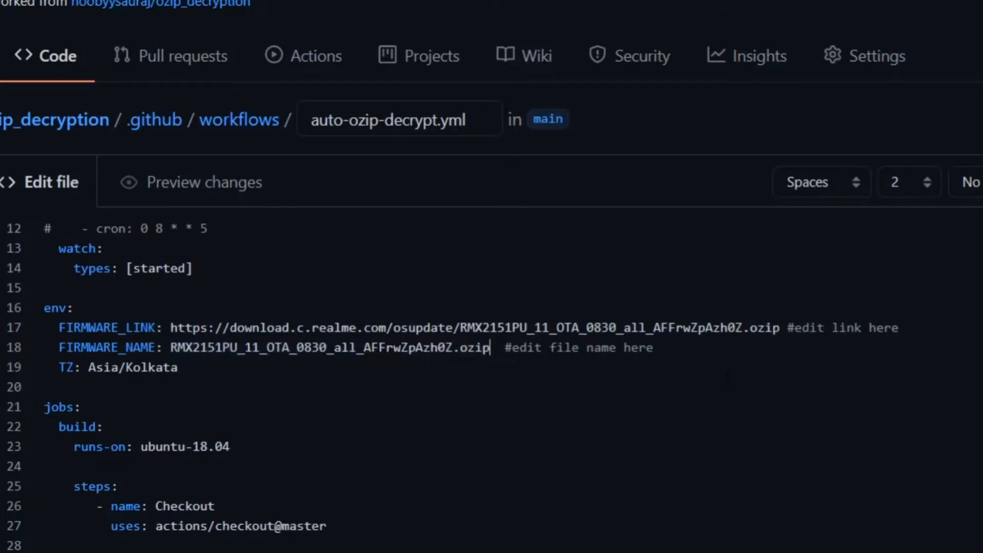
{"action": "scroll", "scroll_direction": "down", "scroll_amount": 3}
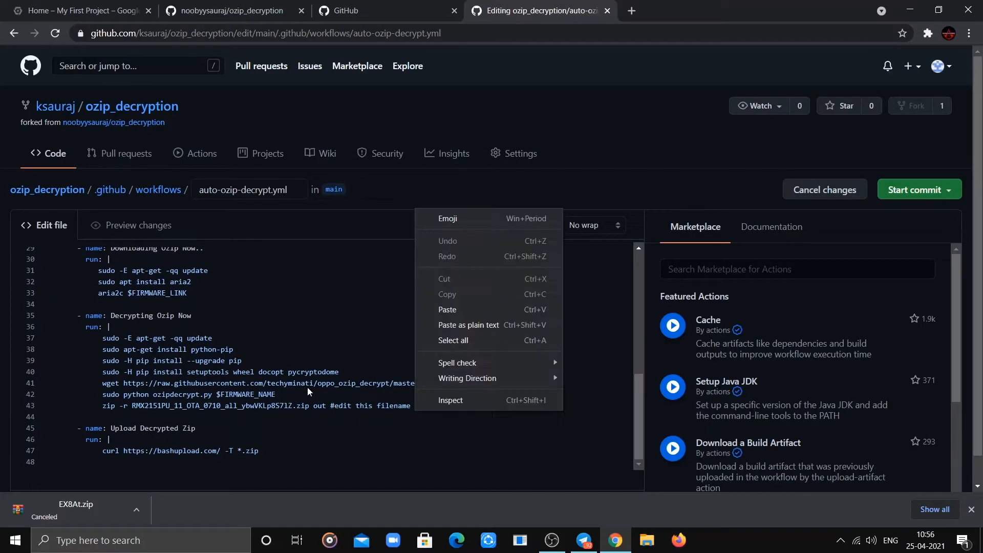
{"action": "mouse_move", "coordinate": [311, 411]}
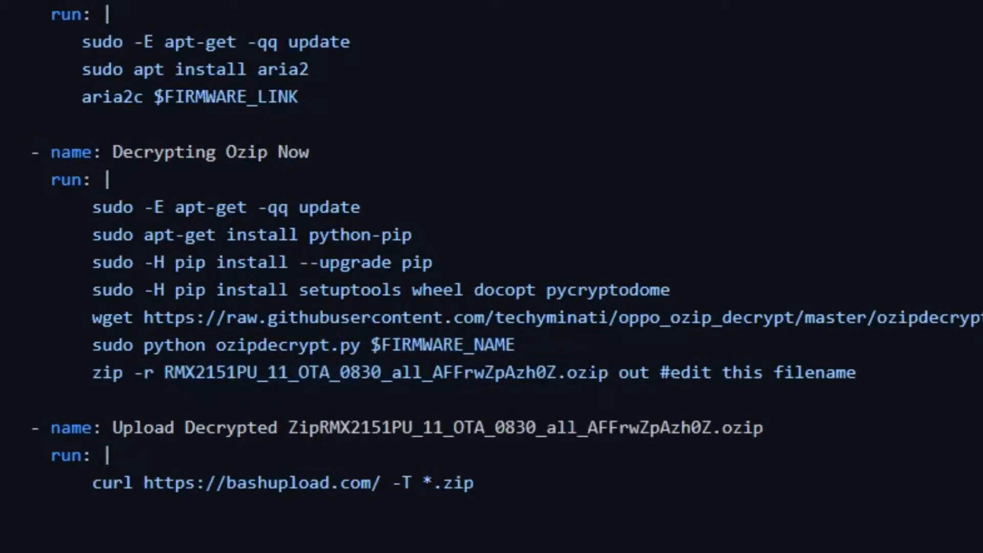
- Rename the zip -r output to RMX2151PU_11_OTA_0830_all_AFFrwZpAzh0Z.zip
{"action": "double_click", "coordinate": [588, 372]}
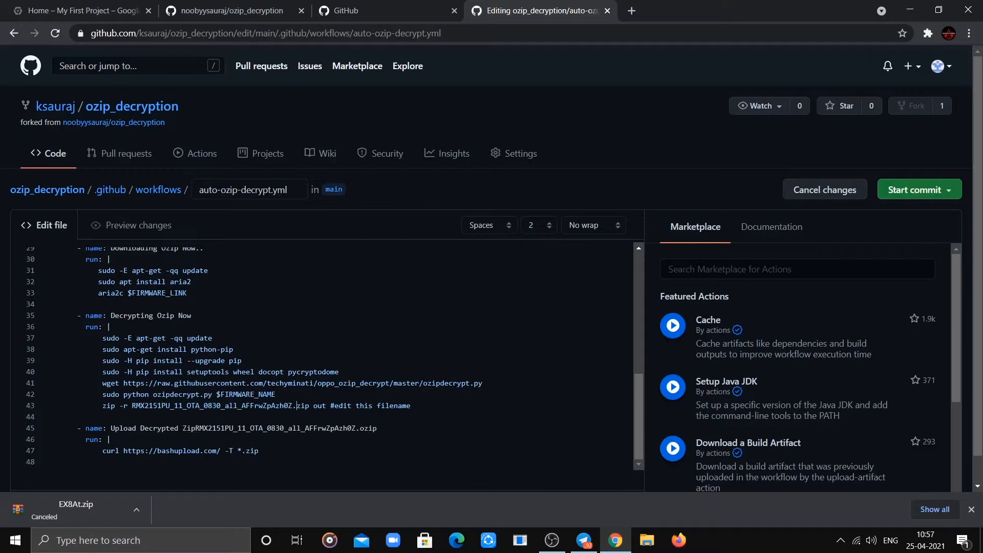
{"action": "scroll", "scroll_direction": "down", "scroll_amount": 3}
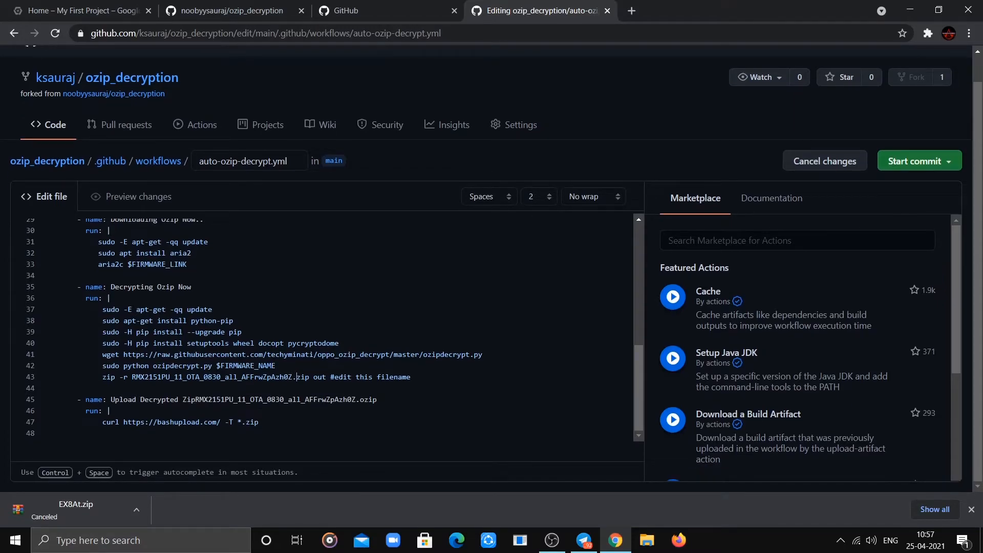
{"action": "scroll", "scroll_direction": "up", "scroll_amount": 3}
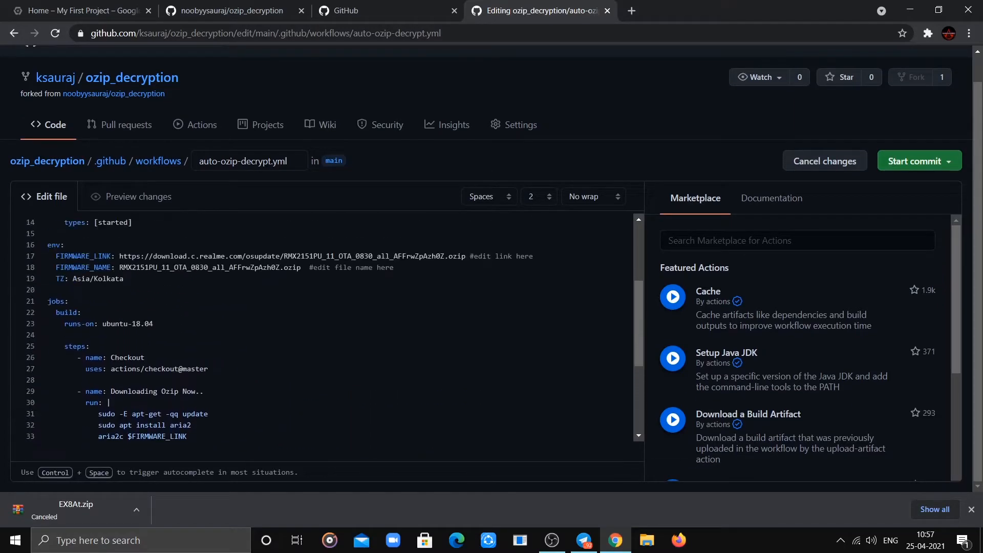
{"action": "scroll", "scroll_direction": "down", "scroll_amount": 3}
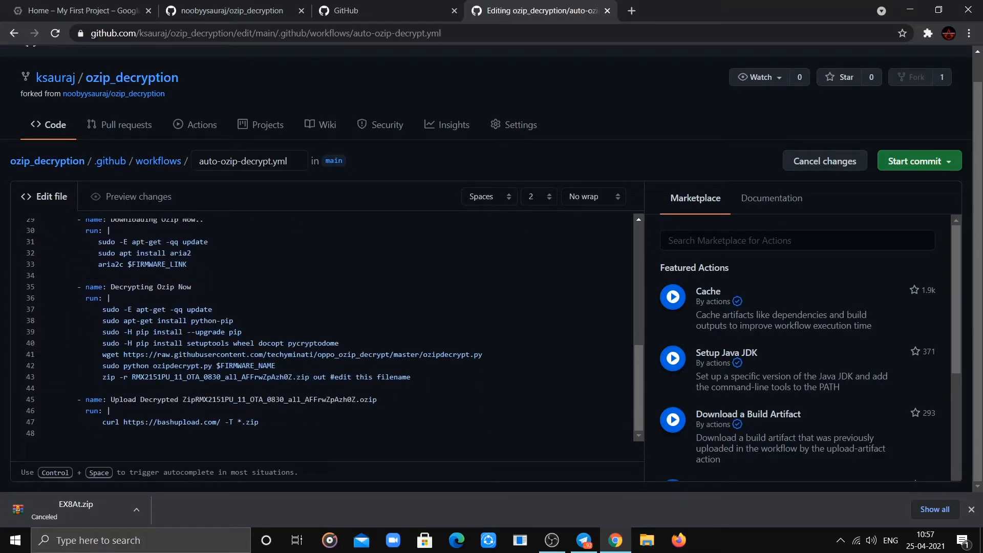
{"action": "mouse_move", "coordinate": [953, 299]}
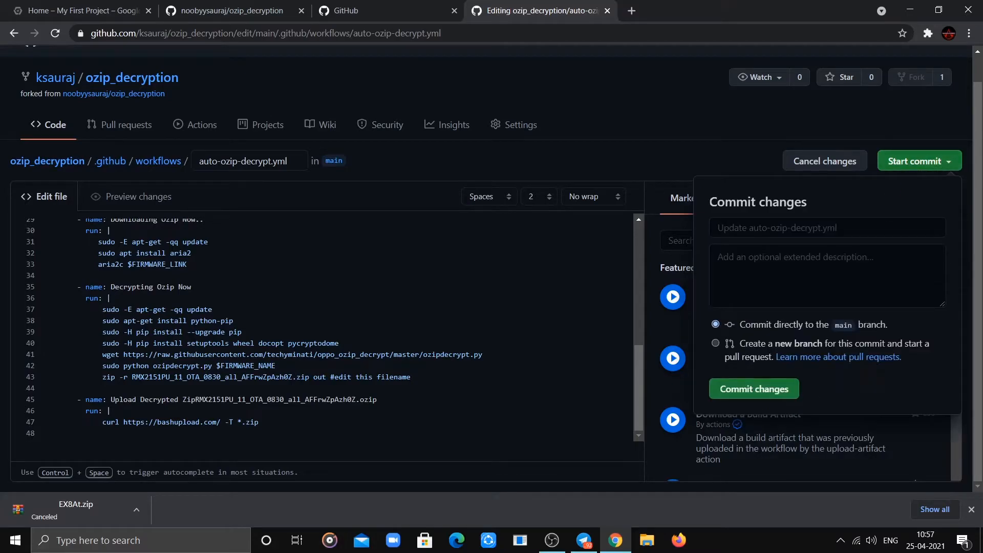
- Commit auto-ozip-decrypt.yml directly to main with the message 'TEST TRY'
{"action": "left_click", "coordinate": [826, 227]}
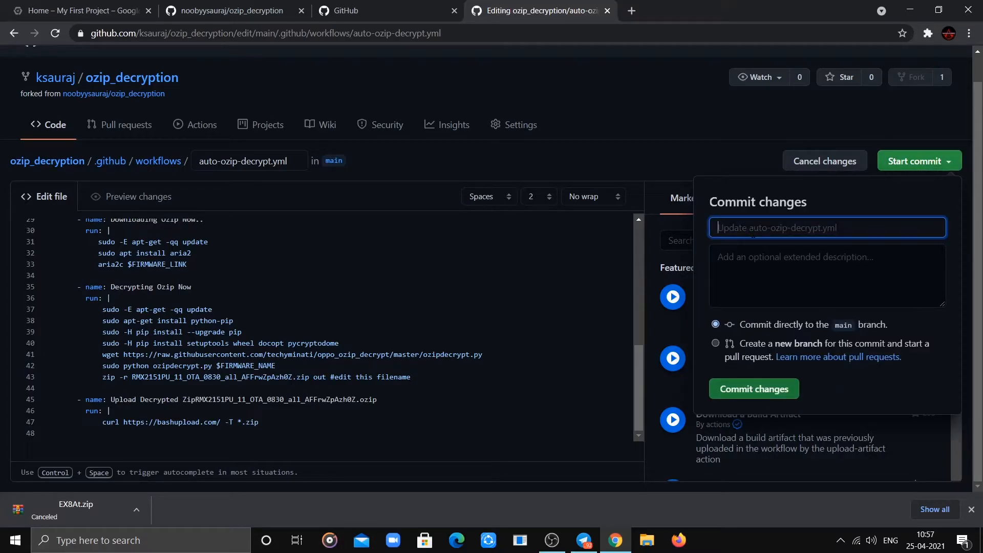
{"action": "type", "text": "TEST"}
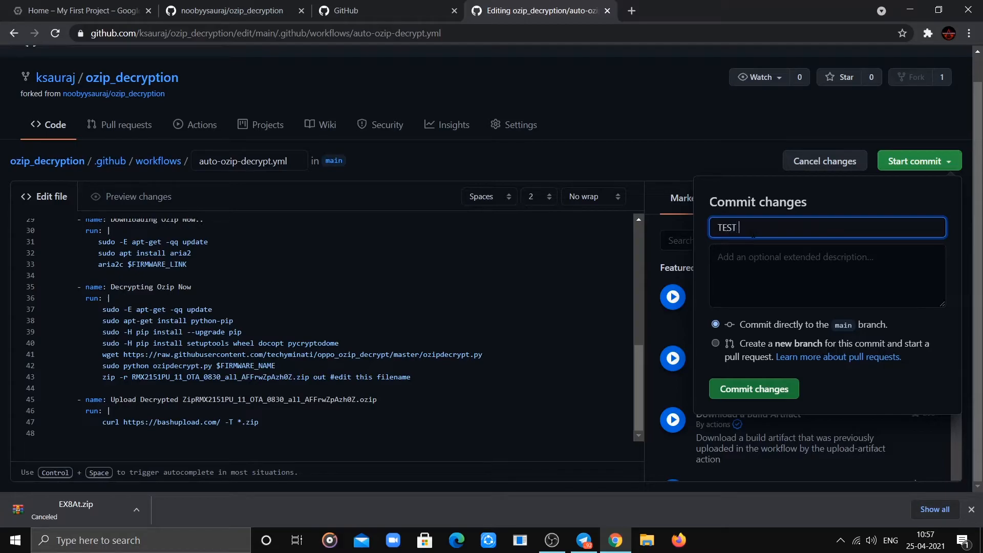
{"action": "type", "text": "TRY"}
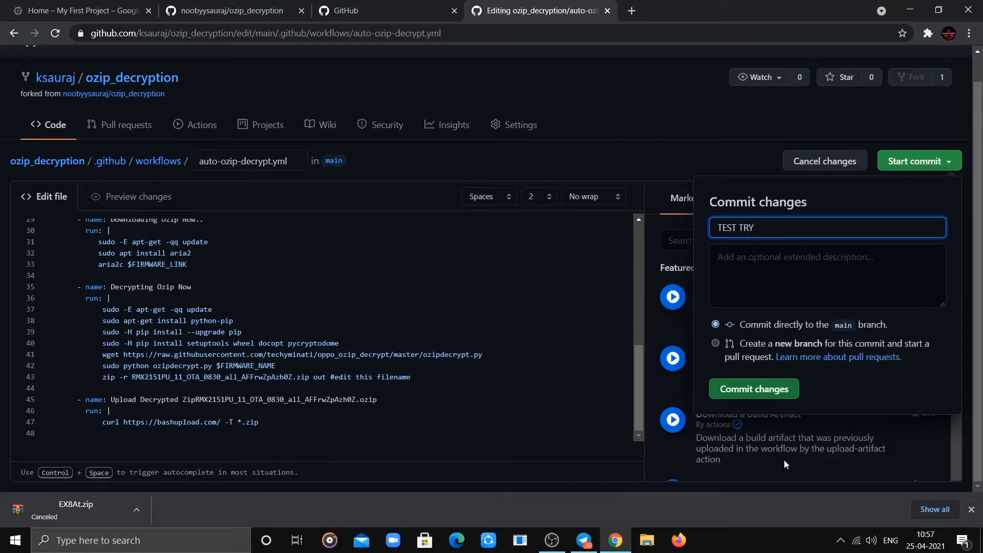
{"action": "left_click", "coordinate": [754, 388]}
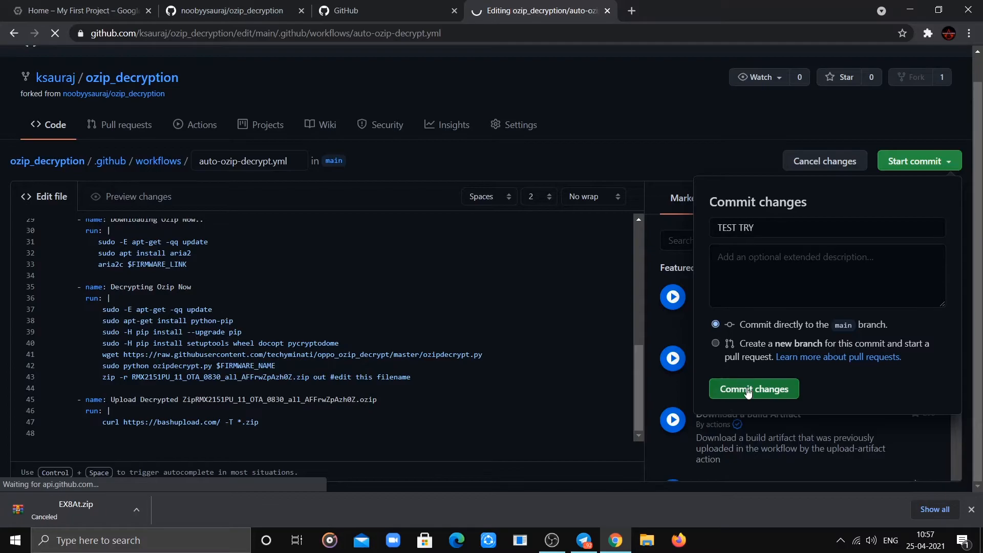
{"action": "left_click", "coordinate": [754, 389]}
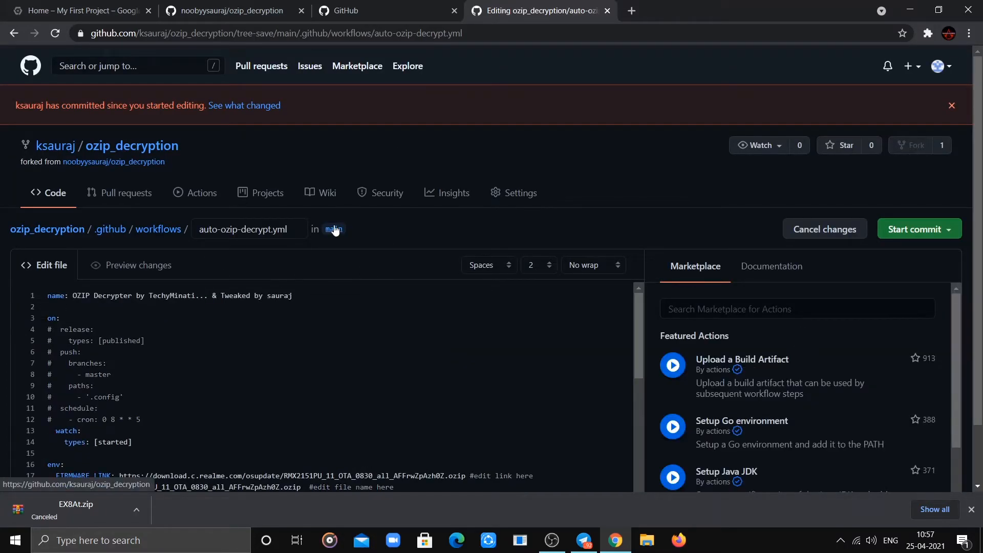
{"action": "scroll", "scroll_direction": "up", "scroll_amount": 3}
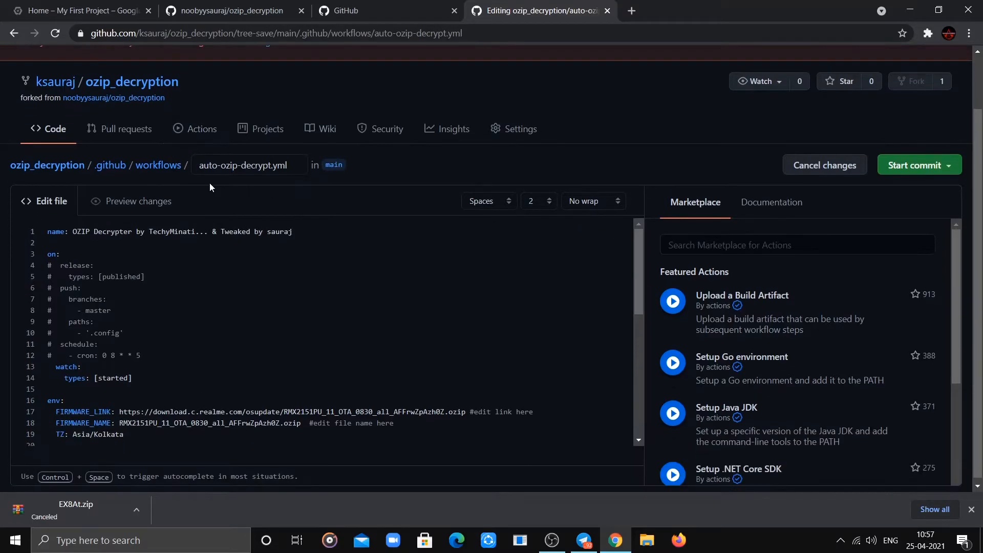
{"action": "scroll", "scroll_direction": "down", "scroll_amount": 3}
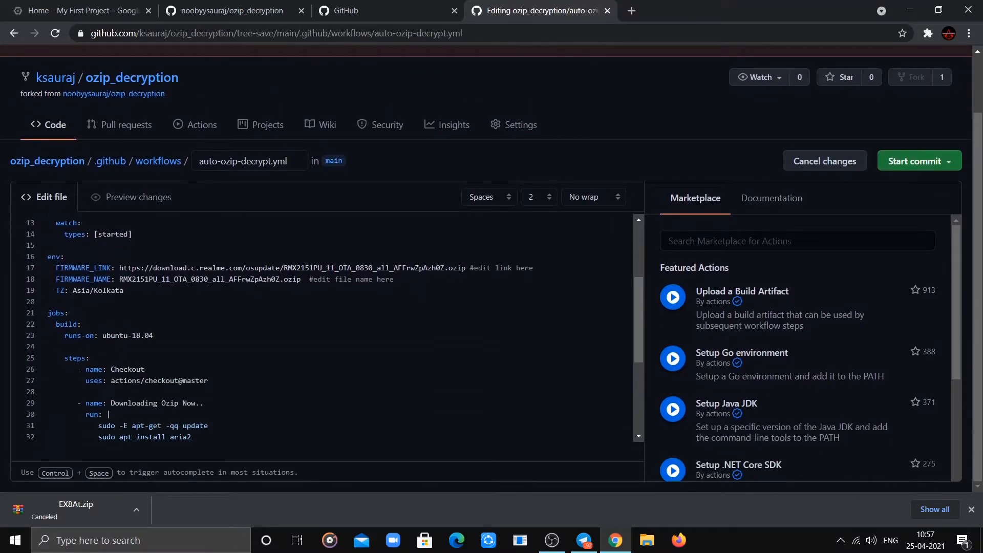
{"action": "scroll", "scroll_direction": "down", "scroll_amount": 3}
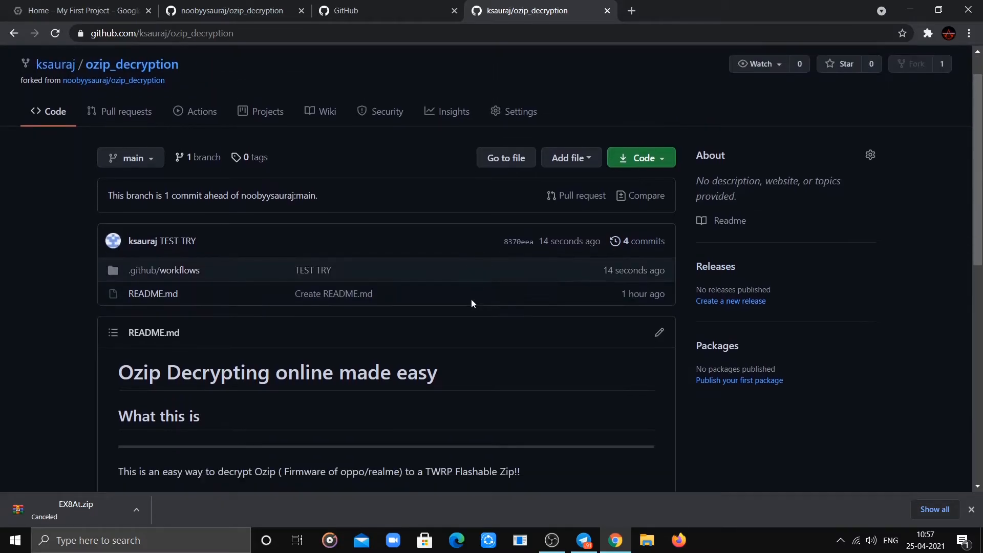
- On the fork's Actions page, confirm enabling the disabled workflows
{"action": "scroll", "scroll_direction": "down", "scroll_amount": 3}
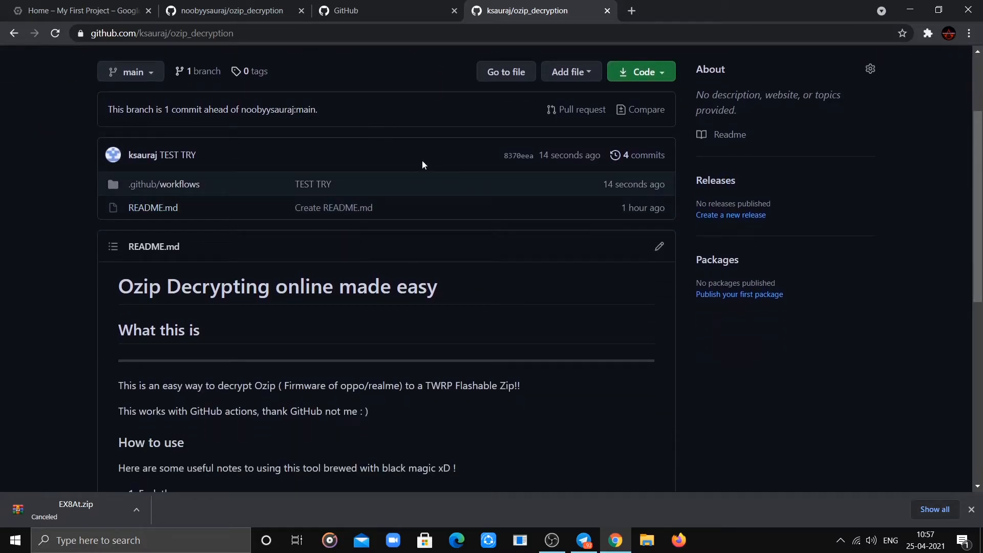
{"action": "scroll", "scroll_direction": "up", "scroll_amount": 3}
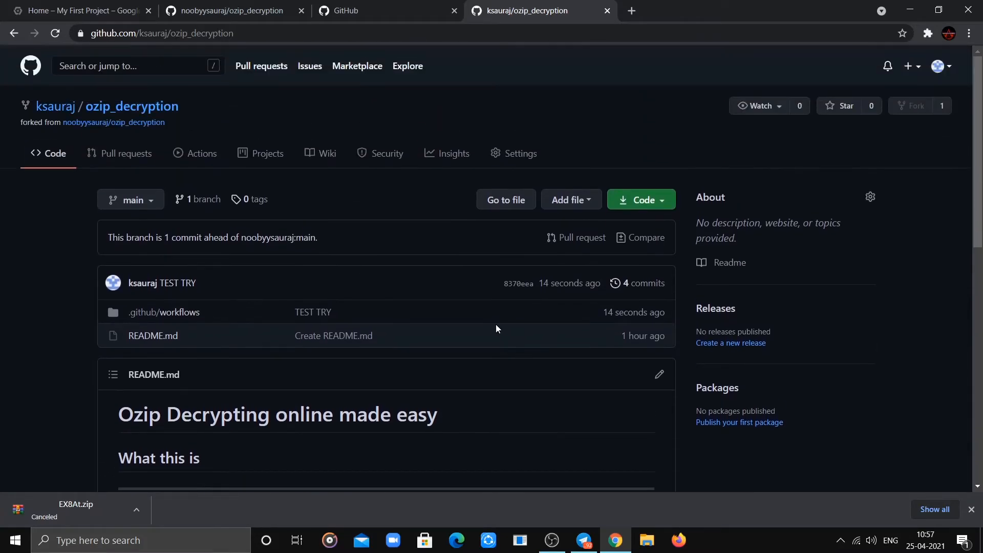
{"action": "left_click", "coordinate": [202, 153]}
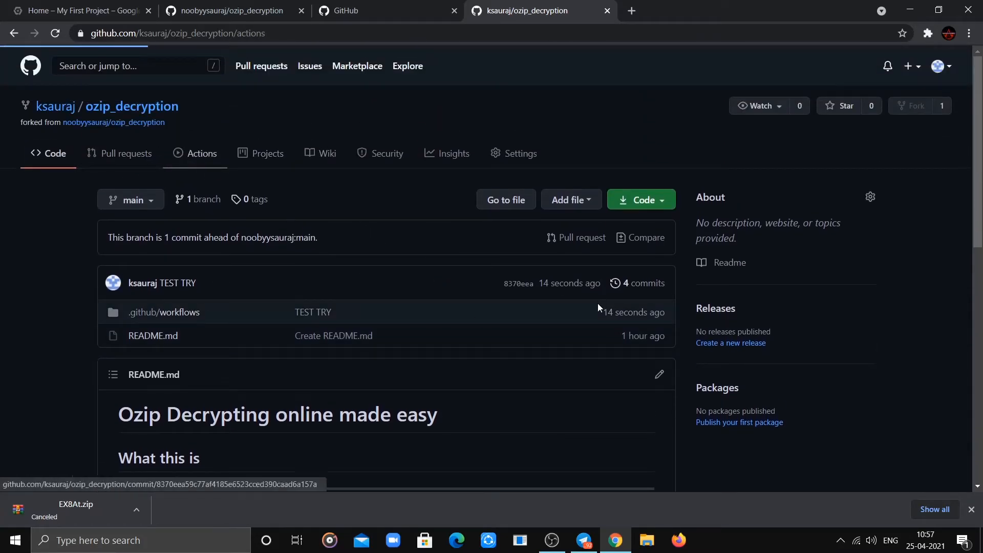
{"action": "left_click", "coordinate": [201, 153]}
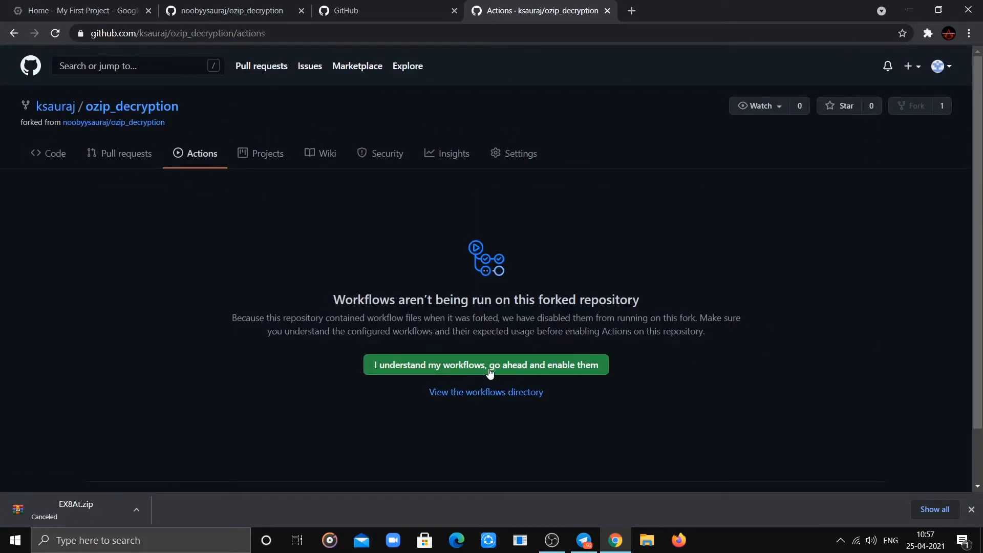
{"action": "left_click", "coordinate": [485, 364]}
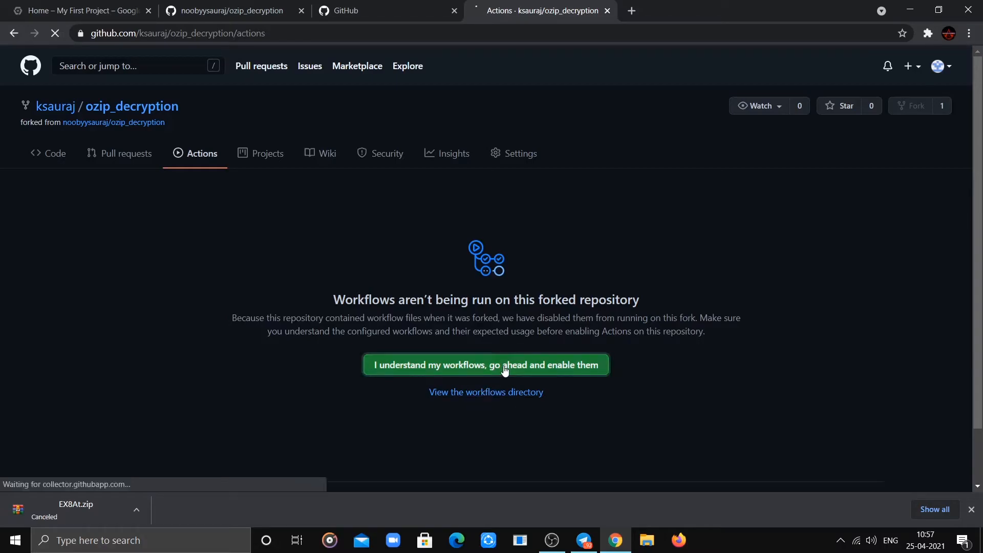
{"action": "left_click", "coordinate": [485, 364]}
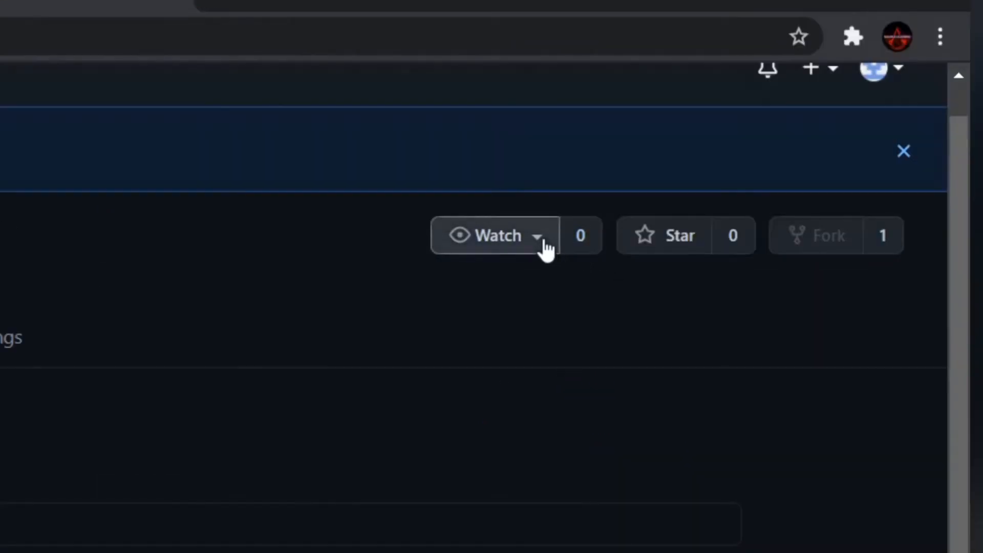
{"action": "mouse_move", "coordinate": [637, 248]}
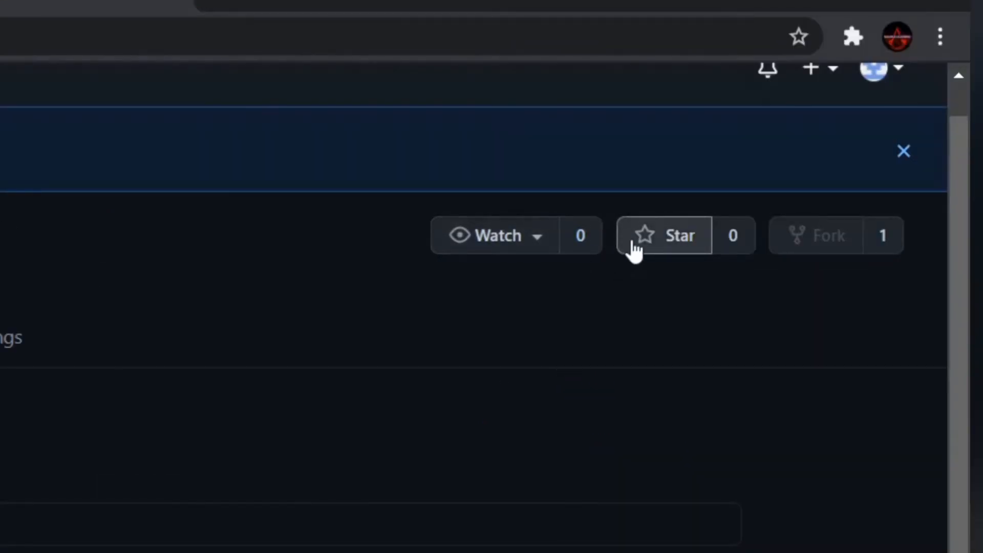
- Star the forked repository to queue a new OZIP Decrypter run
{"action": "left_click", "coordinate": [663, 235]}
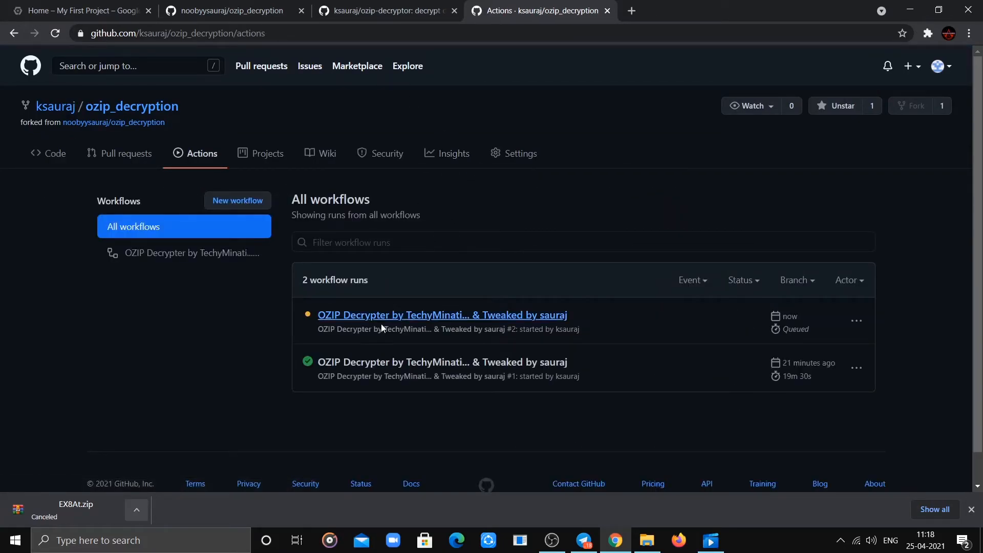
- Open OZIP Decrypter run #2 and scroll its build logs until all steps succeed
{"action": "left_click", "coordinate": [441, 315]}
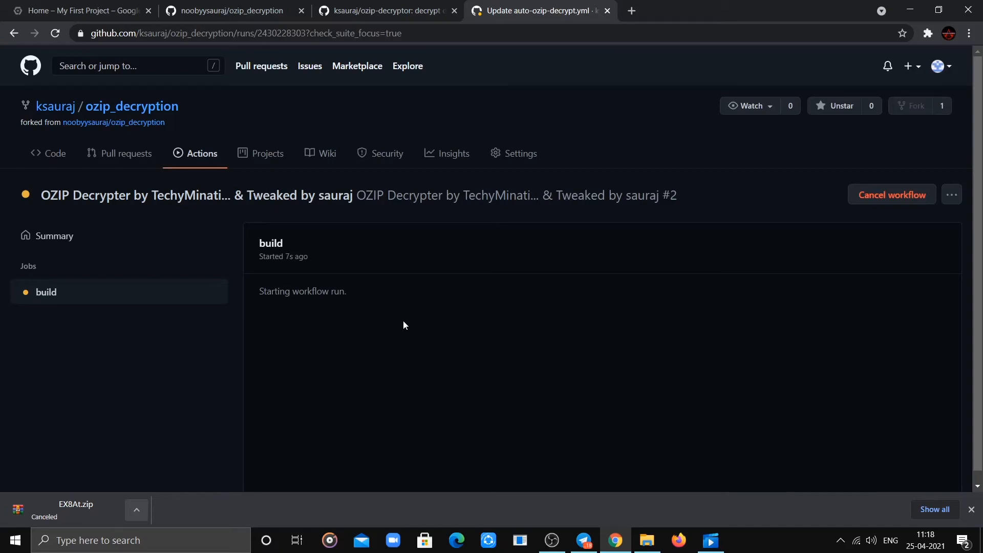
{"action": "mouse_move", "coordinate": [254, 351]}
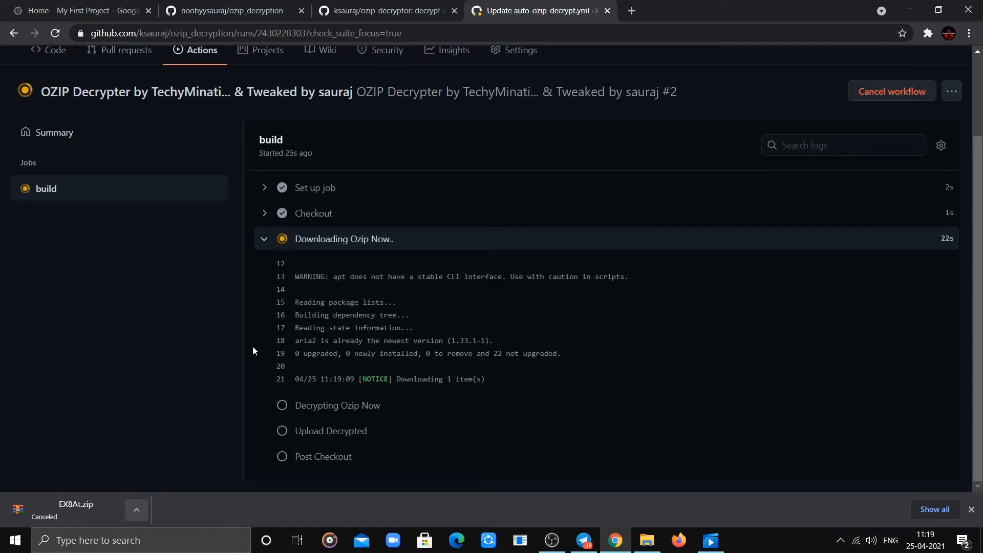
{"action": "scroll", "scroll_direction": "down", "scroll_amount": 3}
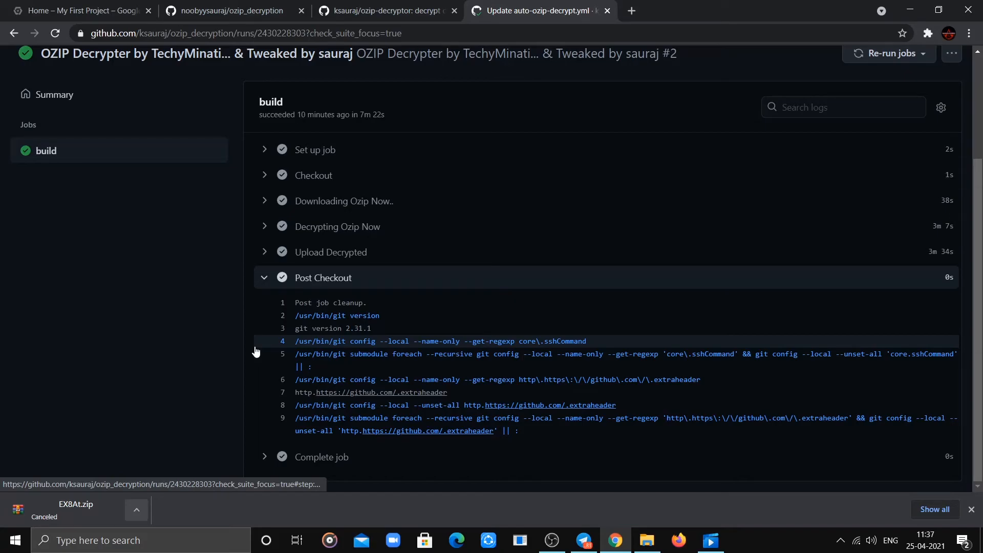
{"action": "mouse_move", "coordinate": [372, 328]}
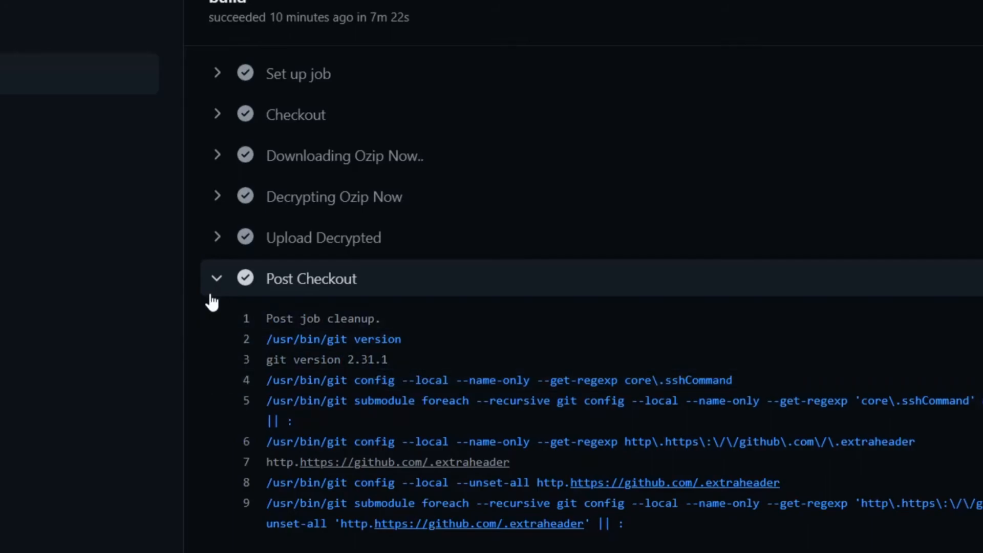
{"action": "mouse_move", "coordinate": [323, 237]}
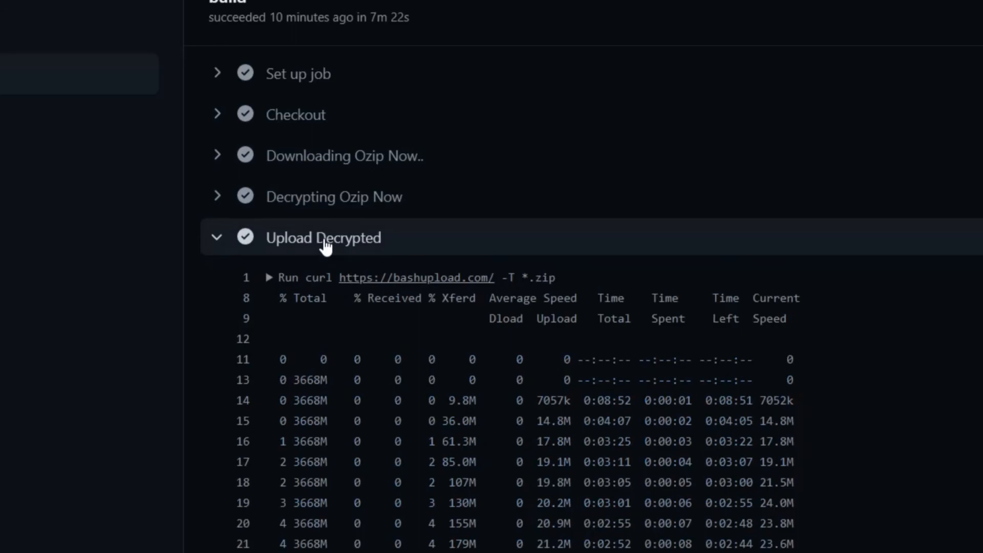
- Scroll to the end of the Upload Decrypted log and select the QRz9z.zip bashupload link, opening a new tab
{"action": "scroll", "scroll_direction": "down", "scroll_amount": 3}
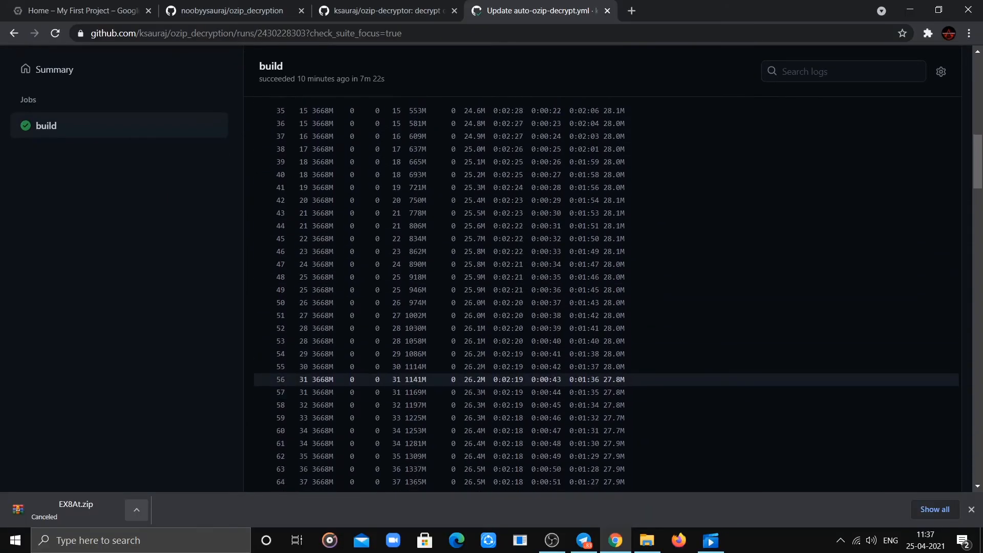
{"action": "scroll", "scroll_direction": "down", "scroll_amount": 3}
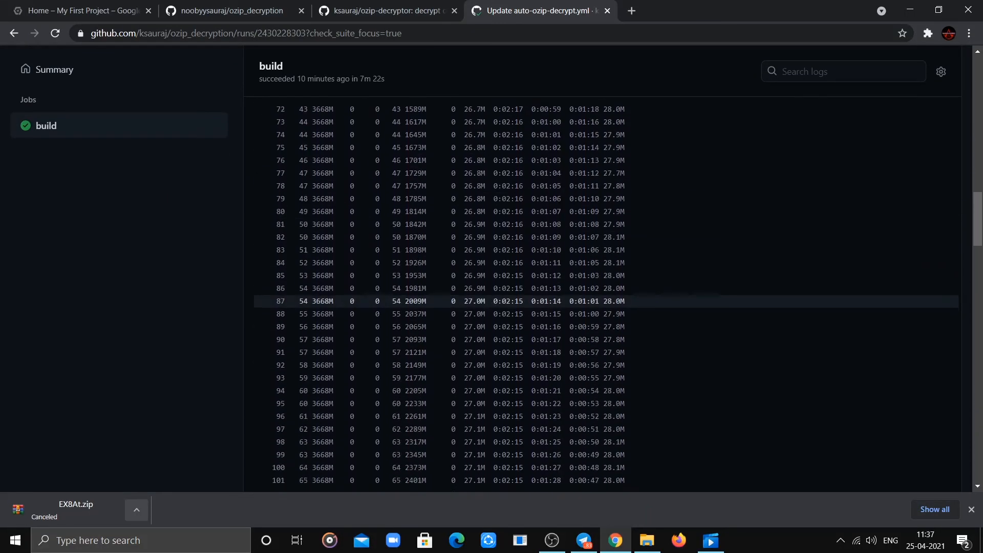
{"action": "scroll", "scroll_direction": "down", "scroll_amount": 3}
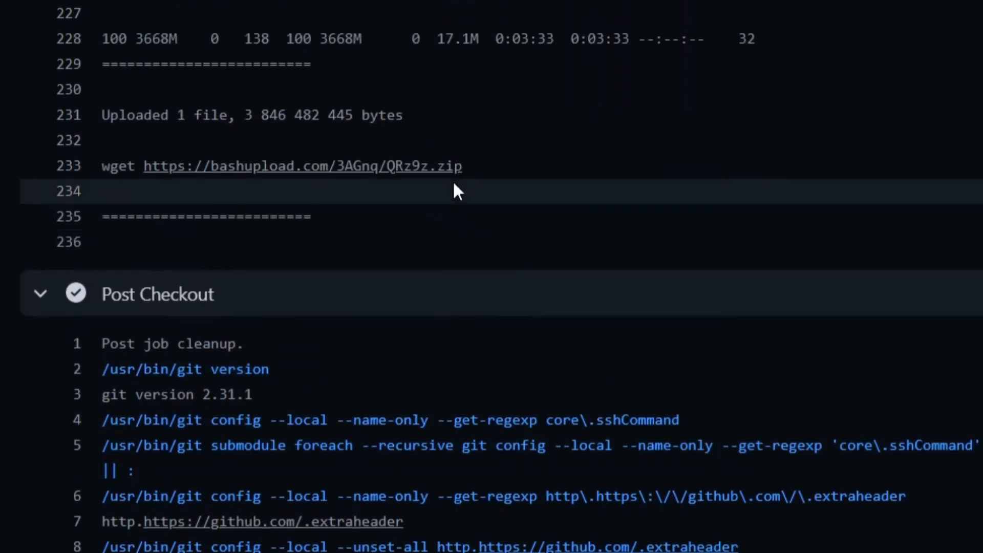
{"action": "double_click", "coordinate": [301, 165]}
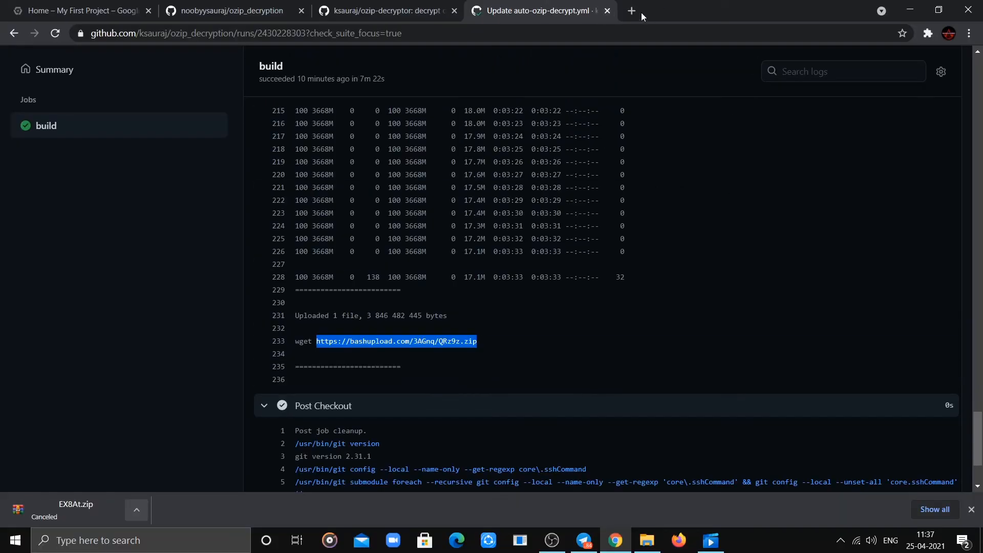
{"action": "left_click", "coordinate": [631, 10]}
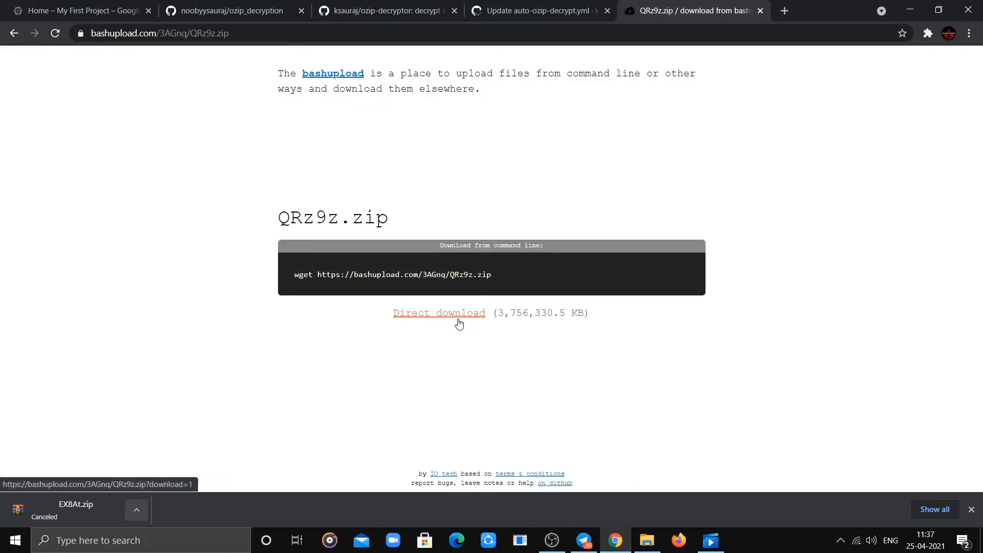
- Start the Direct download of QRz9z.zip from its bashupload page
{"action": "left_click", "coordinate": [439, 313]}
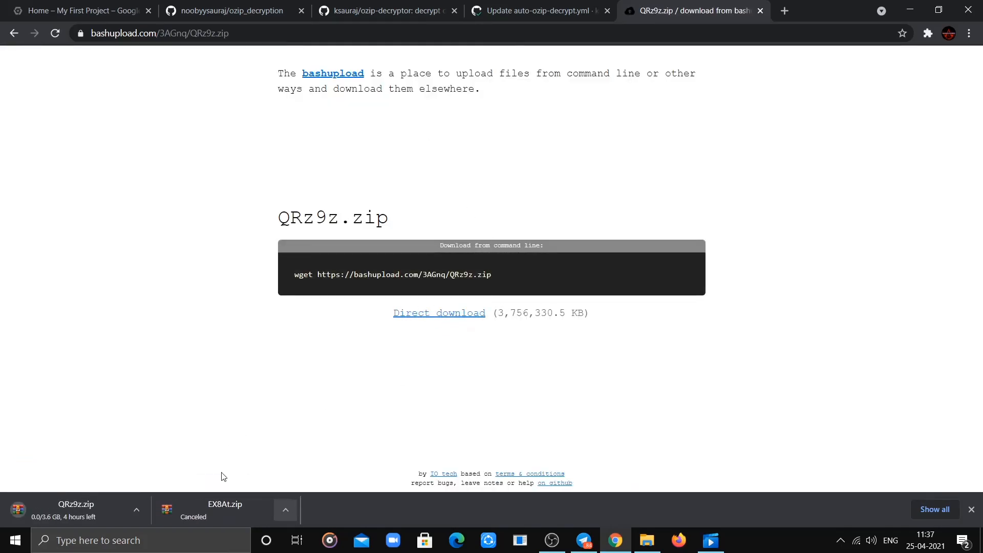